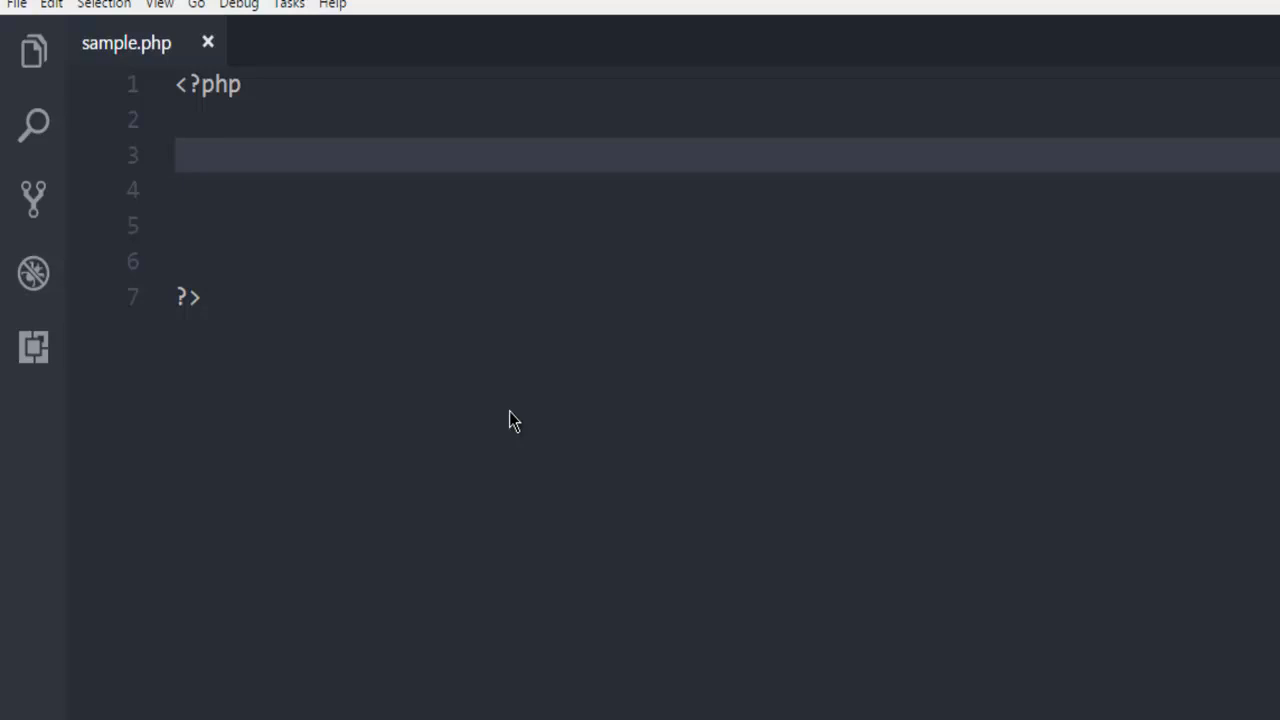
Begin a try{ block inside the PHP tags of sample.php
{"action": "type", "text": "try{"}
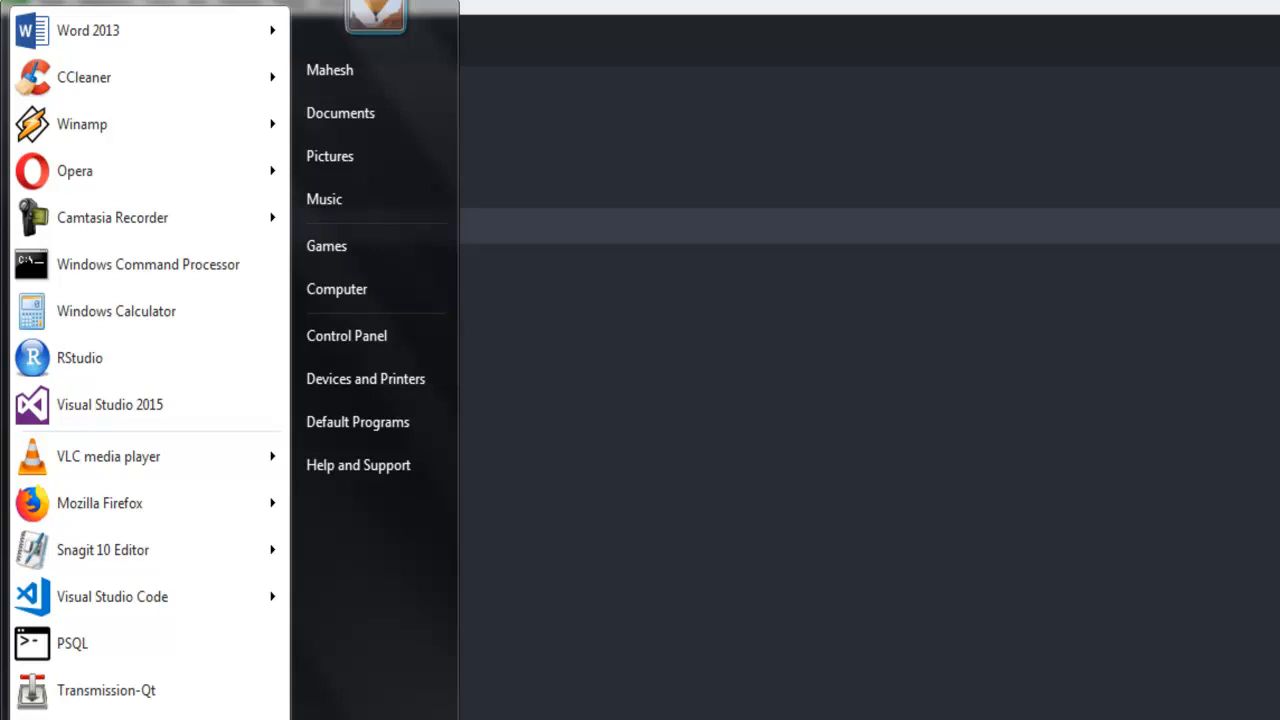
Expand the PostgreSQL folder in All Programs to reach Start PostgreSQL 10
{"action": "scroll", "scroll_direction": "down", "scroll_amount": 3}
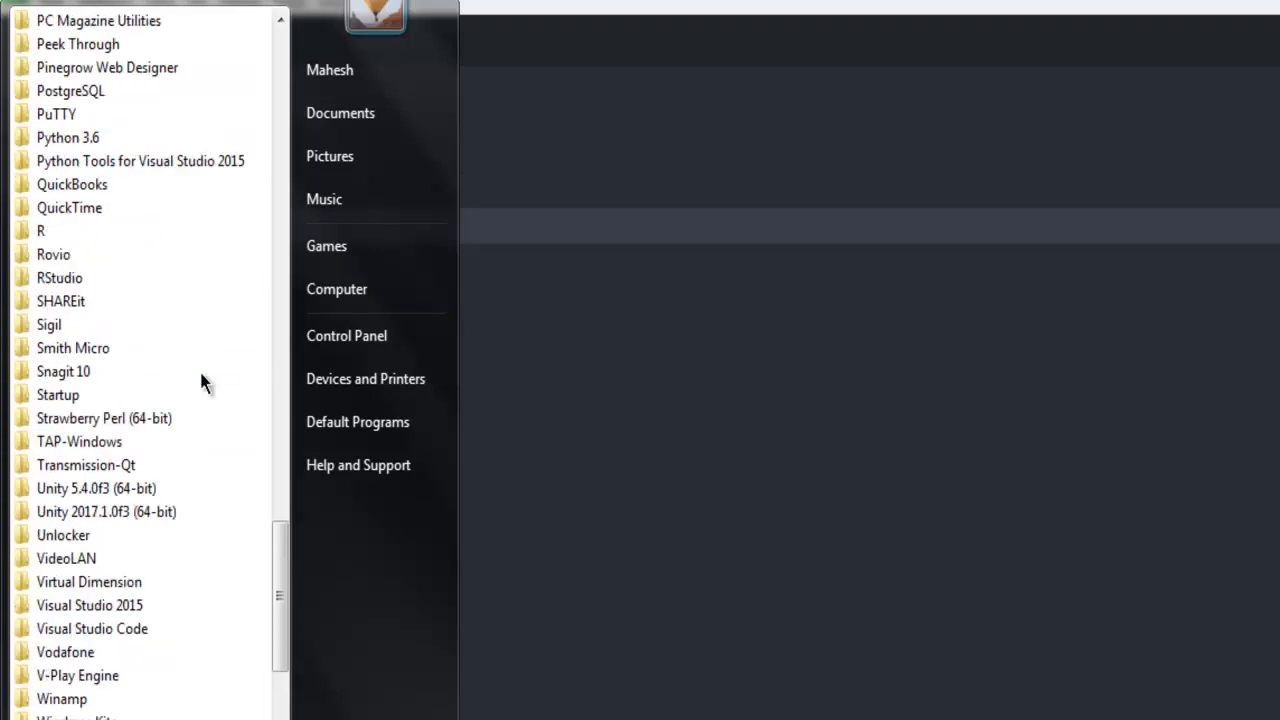
{"action": "left_click", "coordinate": [70, 90]}
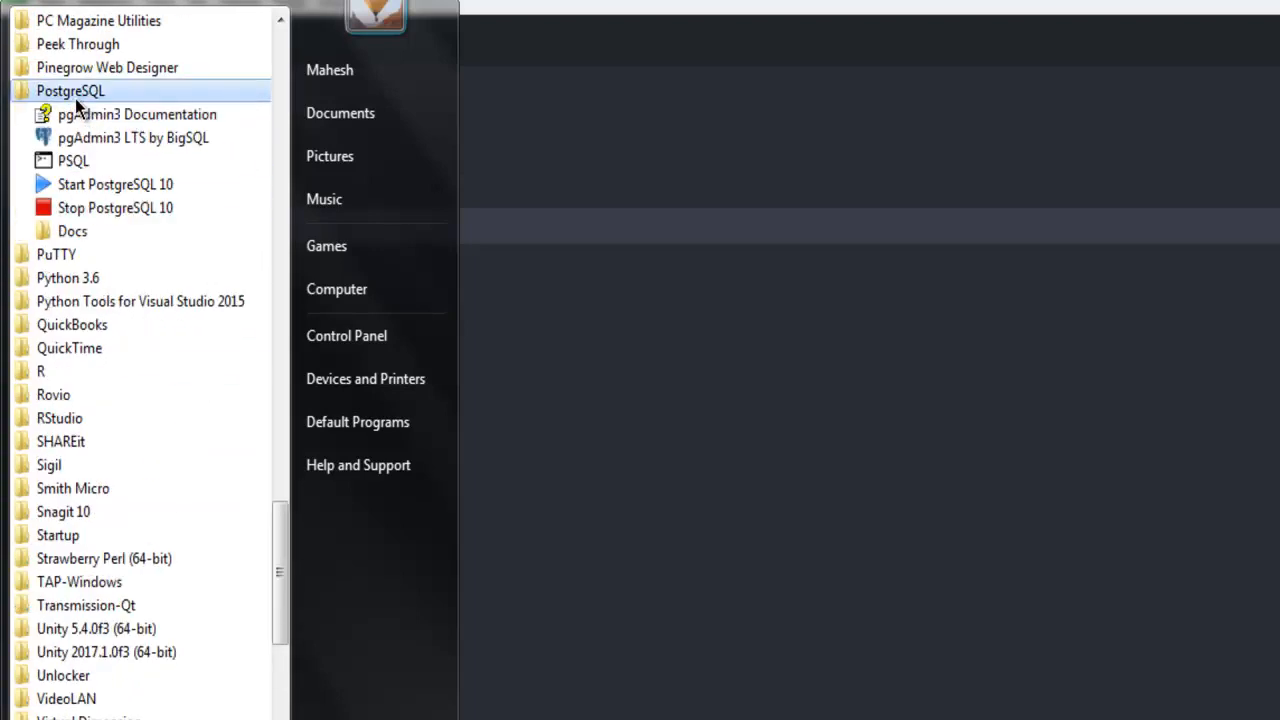
{"action": "mouse_move", "coordinate": [132, 108]}
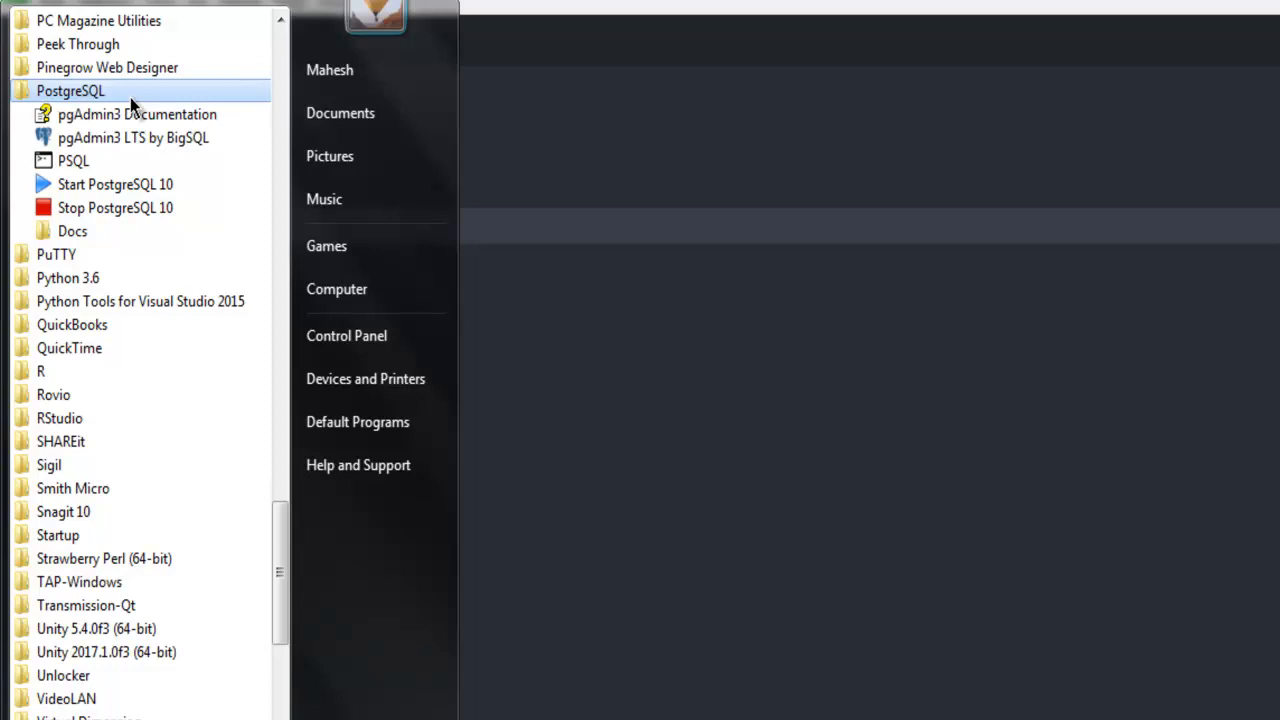
{"action": "mouse_move", "coordinate": [116, 184]}
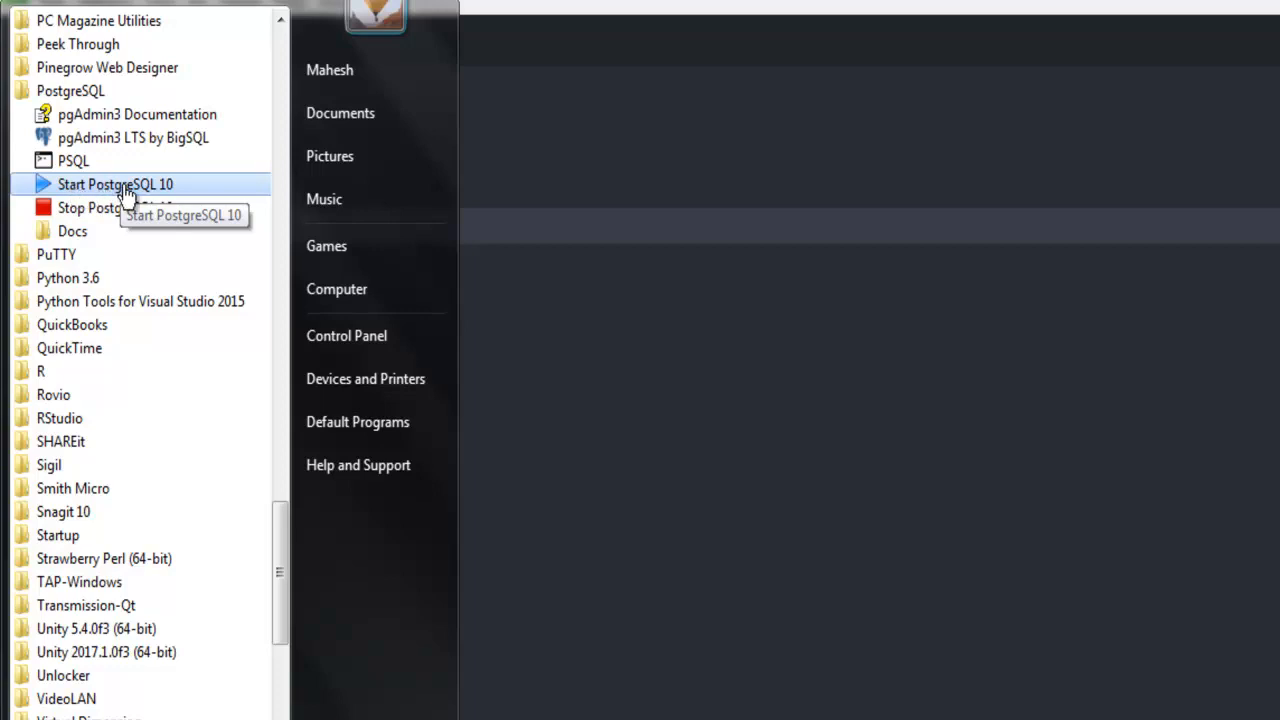
{"action": "mouse_move", "coordinate": [184, 196]}
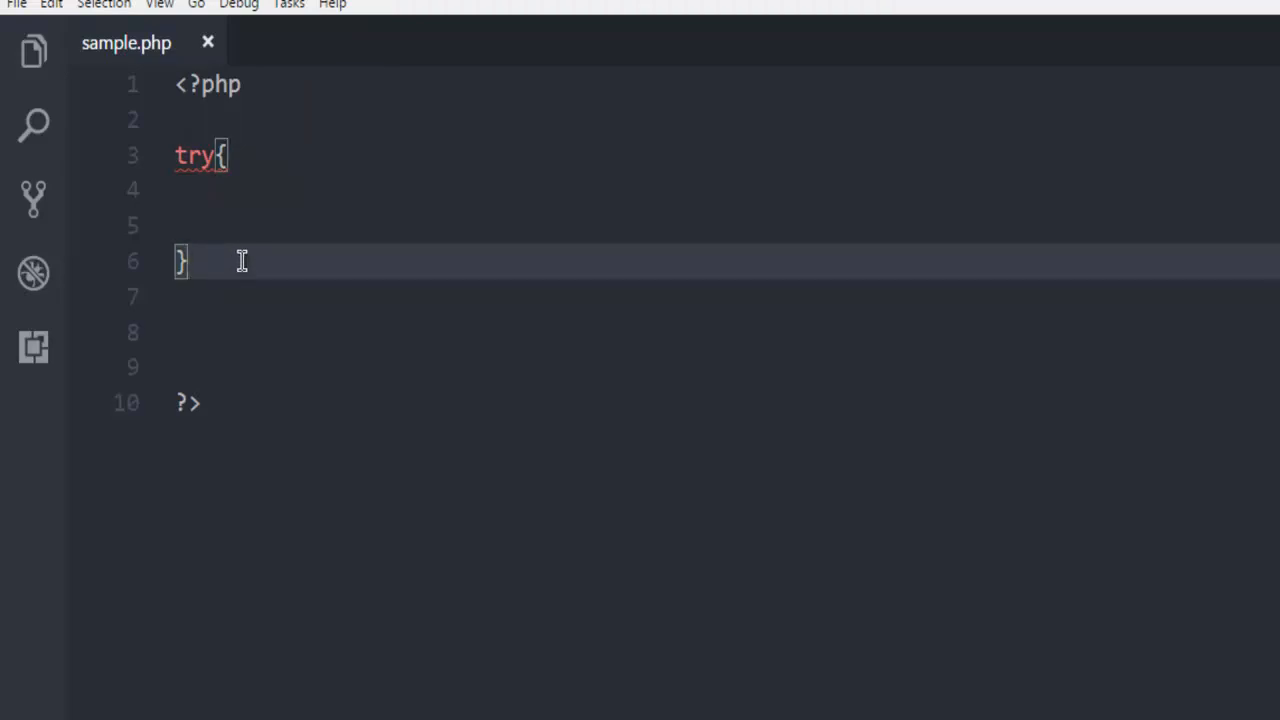
Add a catch(PDOException $e){} clause after the try block
{"action": "type", "text": "catch"}
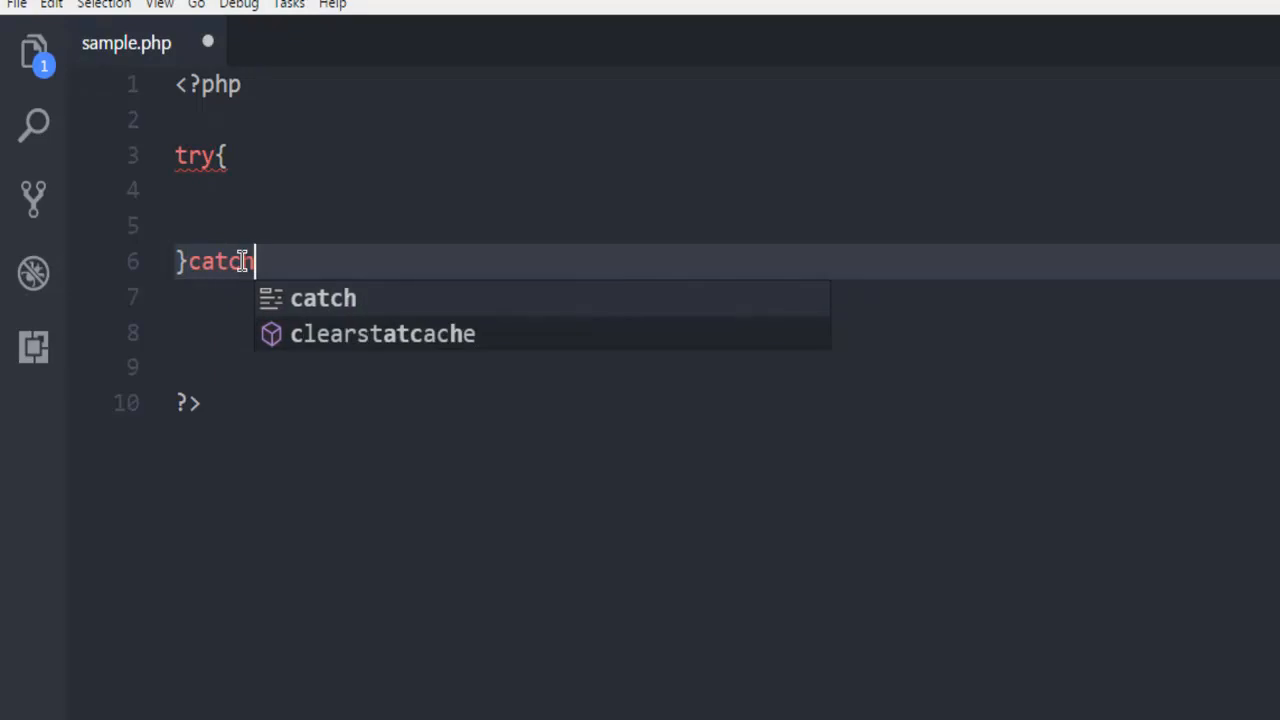
{"action": "type", "text": "{}"}
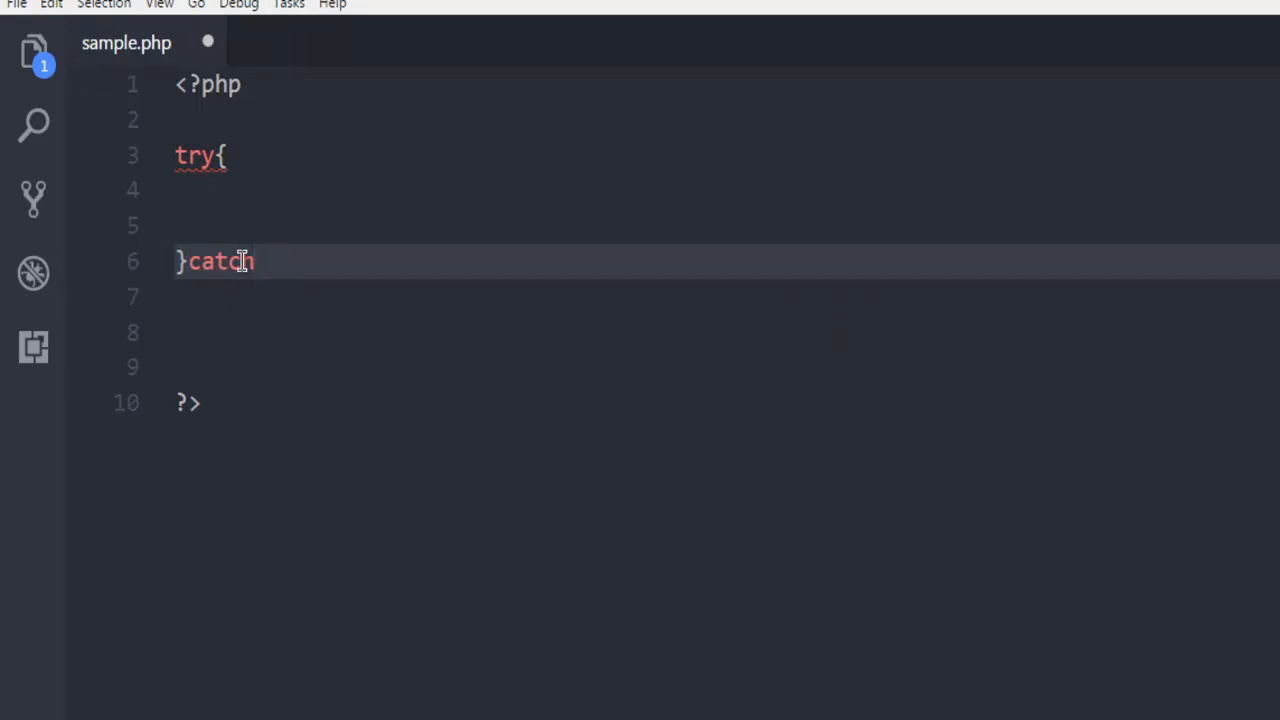
{"action": "type", "text": "(PD"}
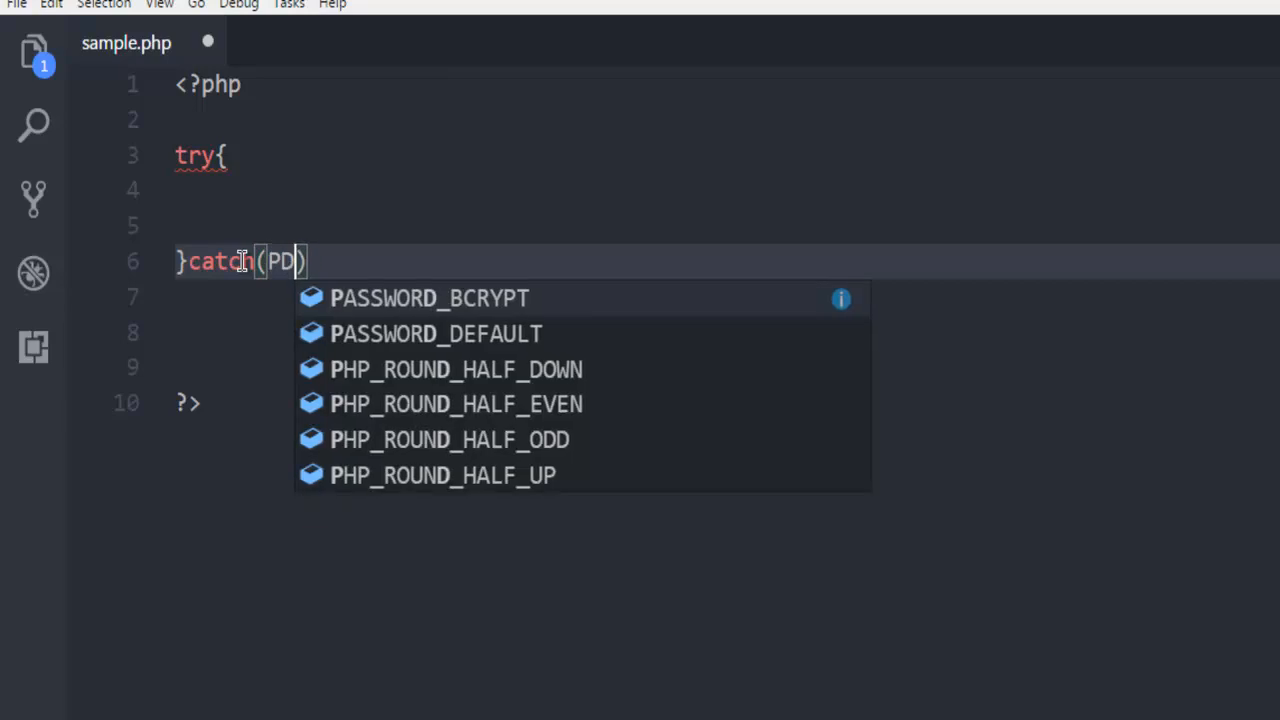
{"action": "type", "text": "Exception"}
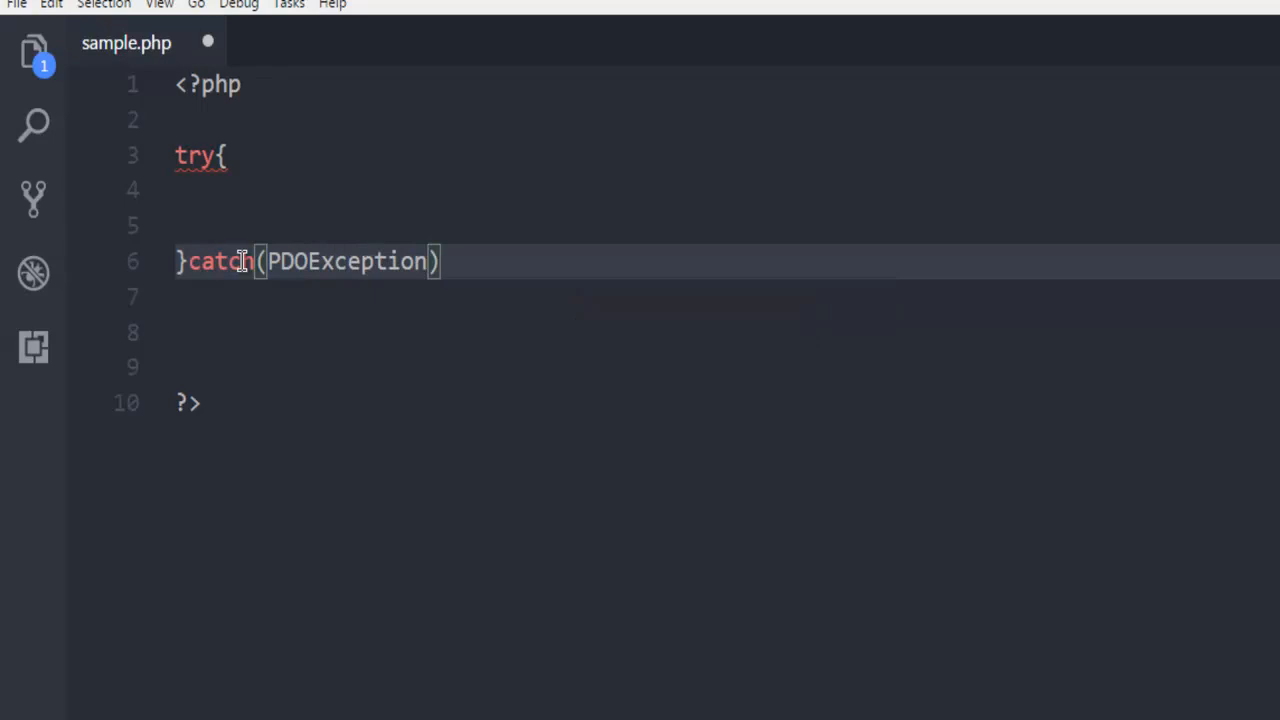
{"action": "type", "text": "$"}
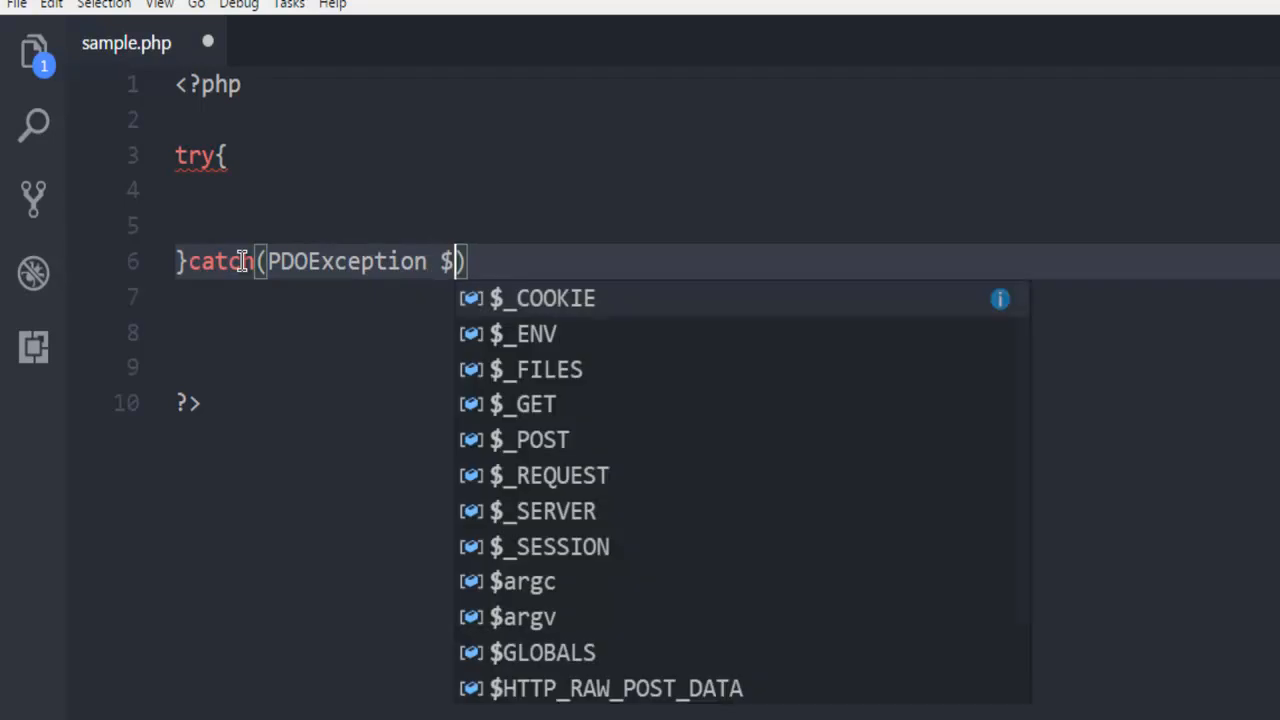
{"action": "type", "text": "e"}
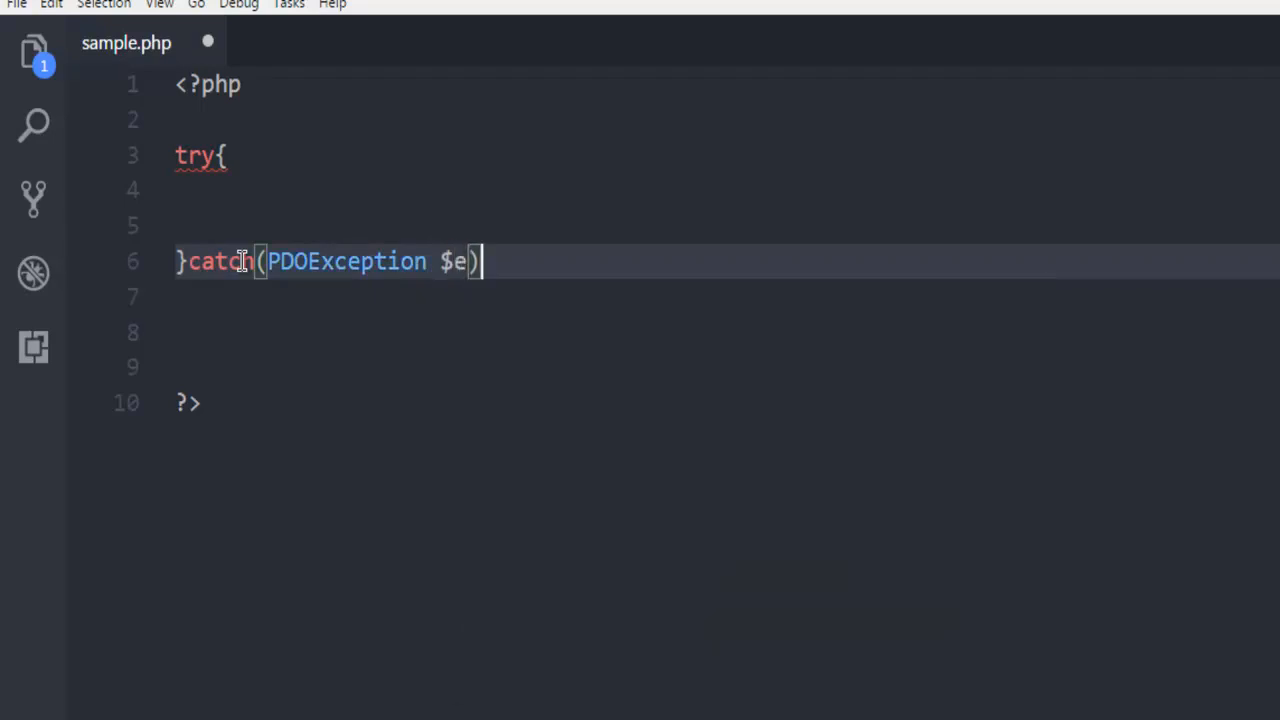
{"action": "type", "text": "{"}
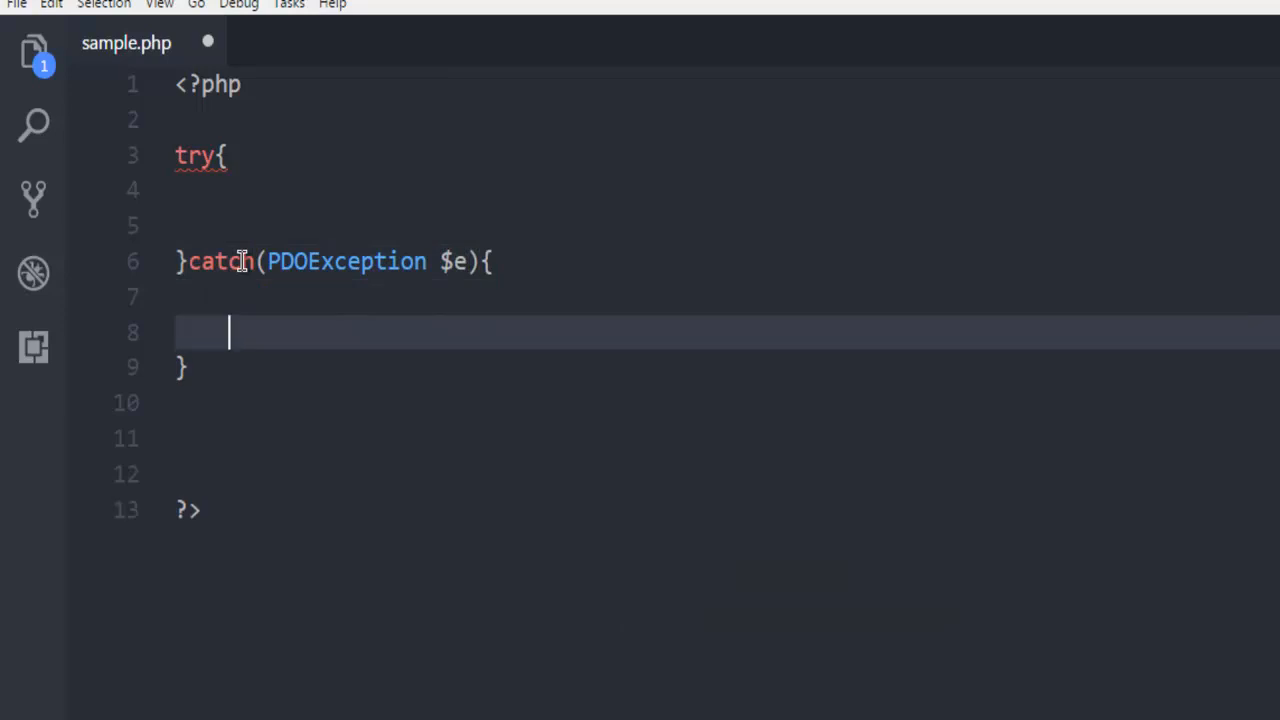
Echo $e->getMessage(); inside the catch and make room inside the try block
{"action": "type", "text": "echo"}
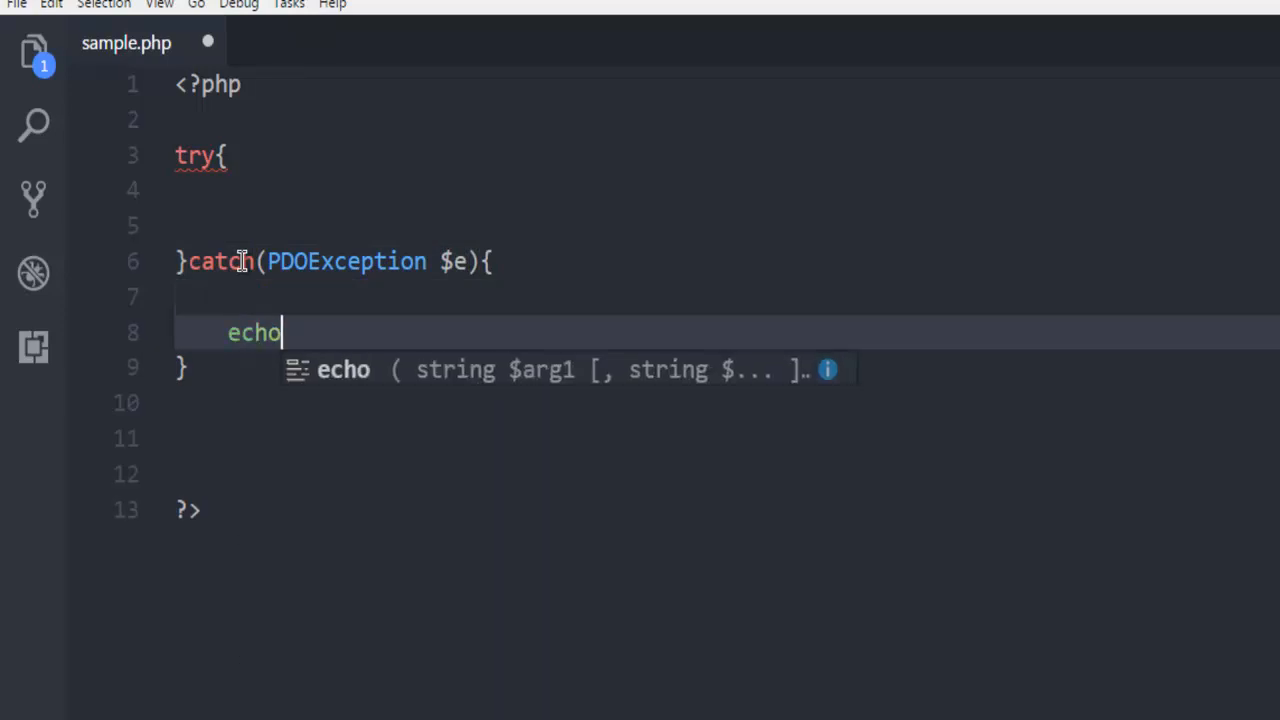
{"action": "type", "text": "$"}
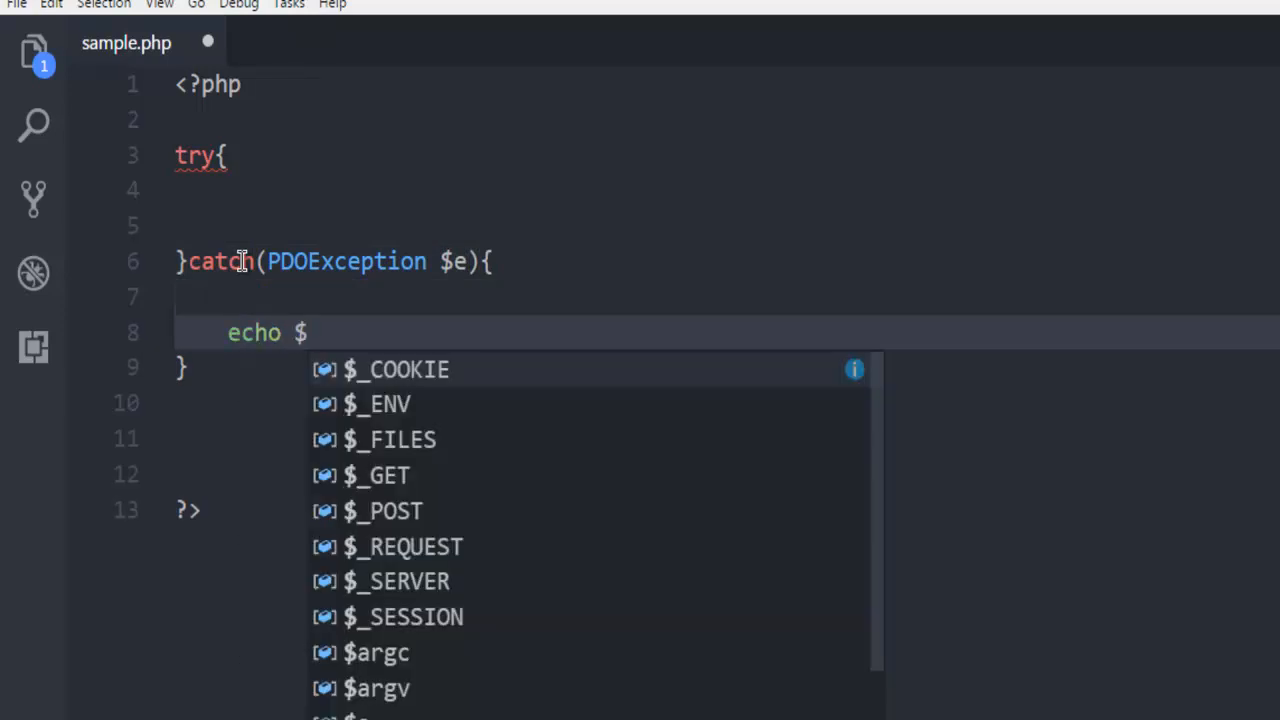
{"action": "type", "text": "e-"}
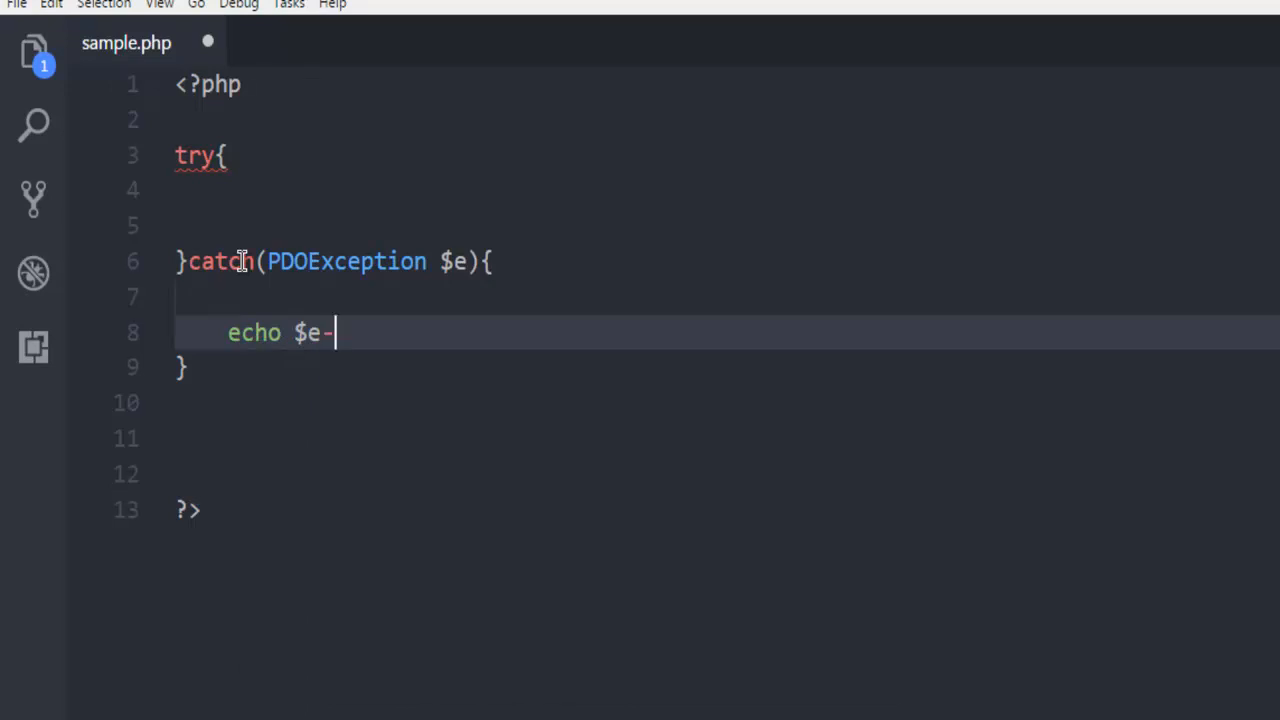
{"action": "type", "text": ">get"}
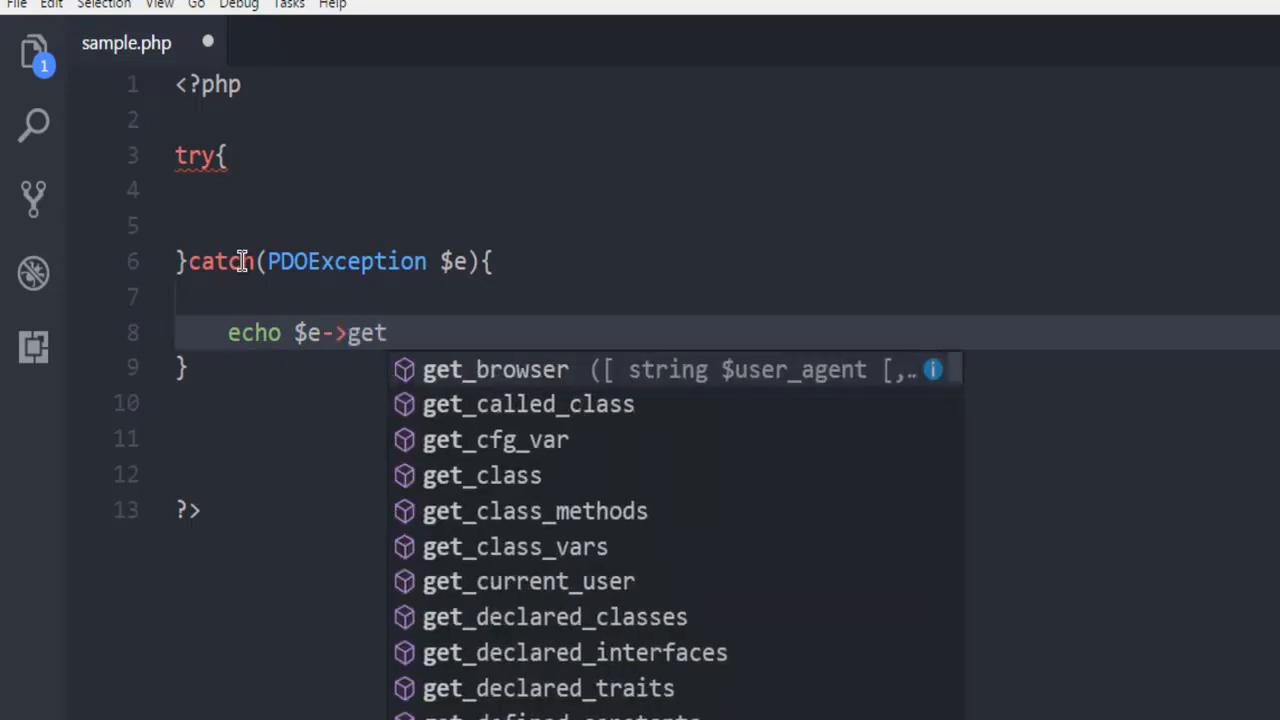
{"action": "type", "text": "Mess"}
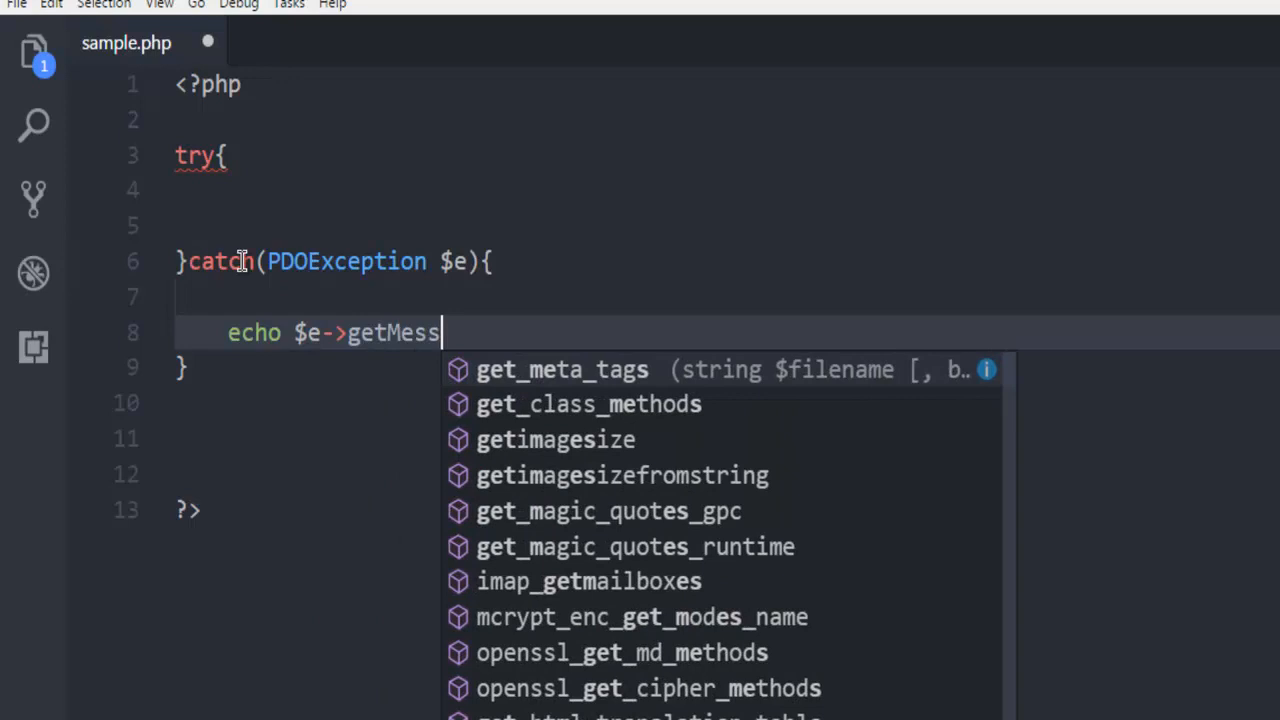
{"action": "type", "text": "age"}
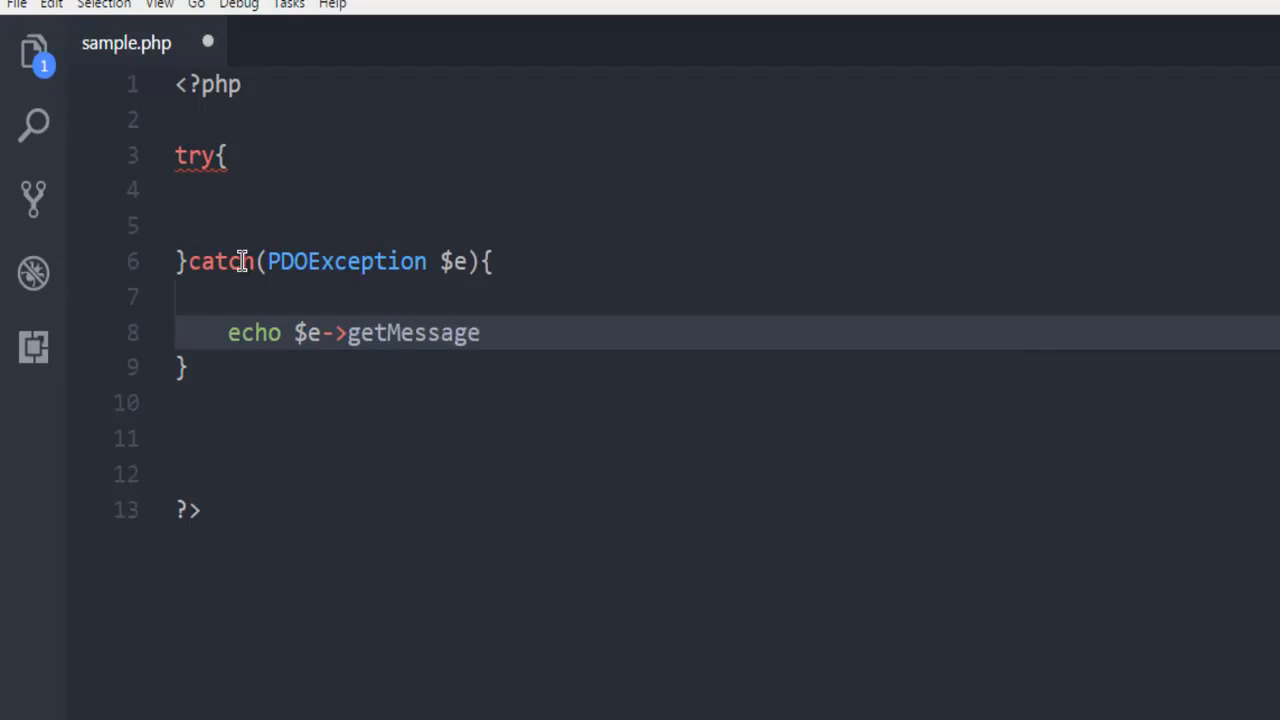
{"action": "type", "text": "()"}
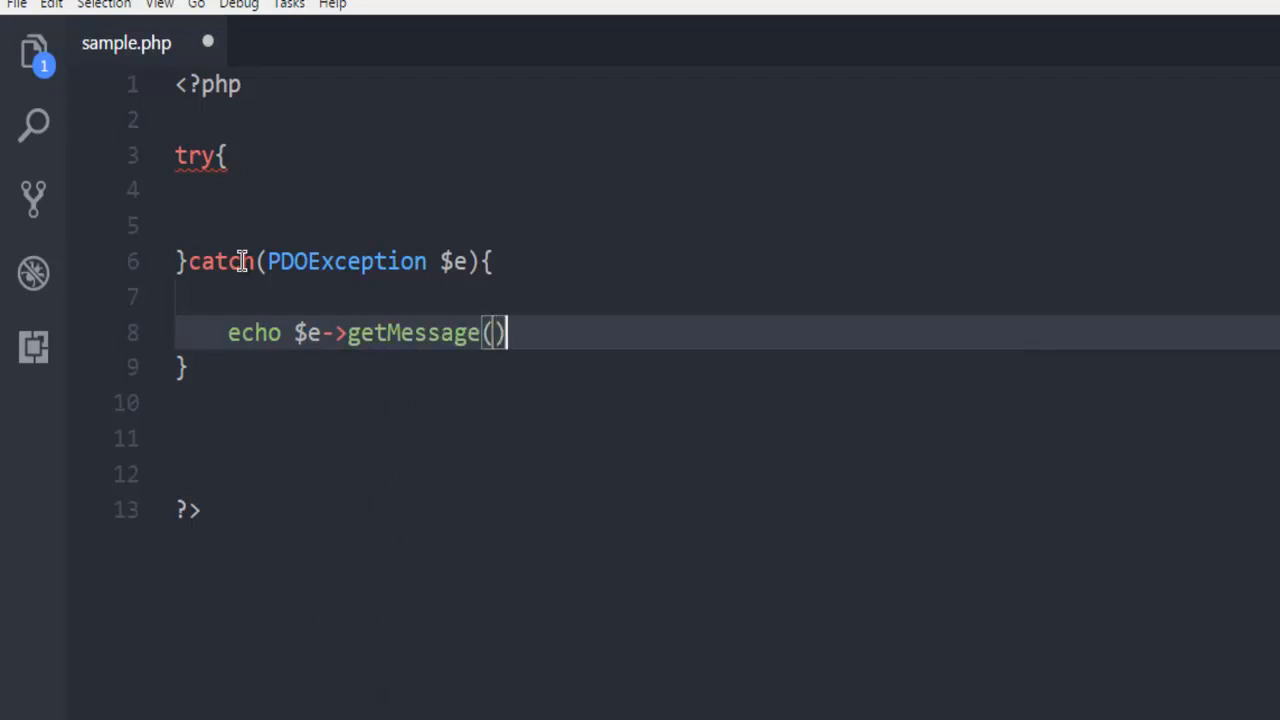
{"action": "type", "text": ";"}
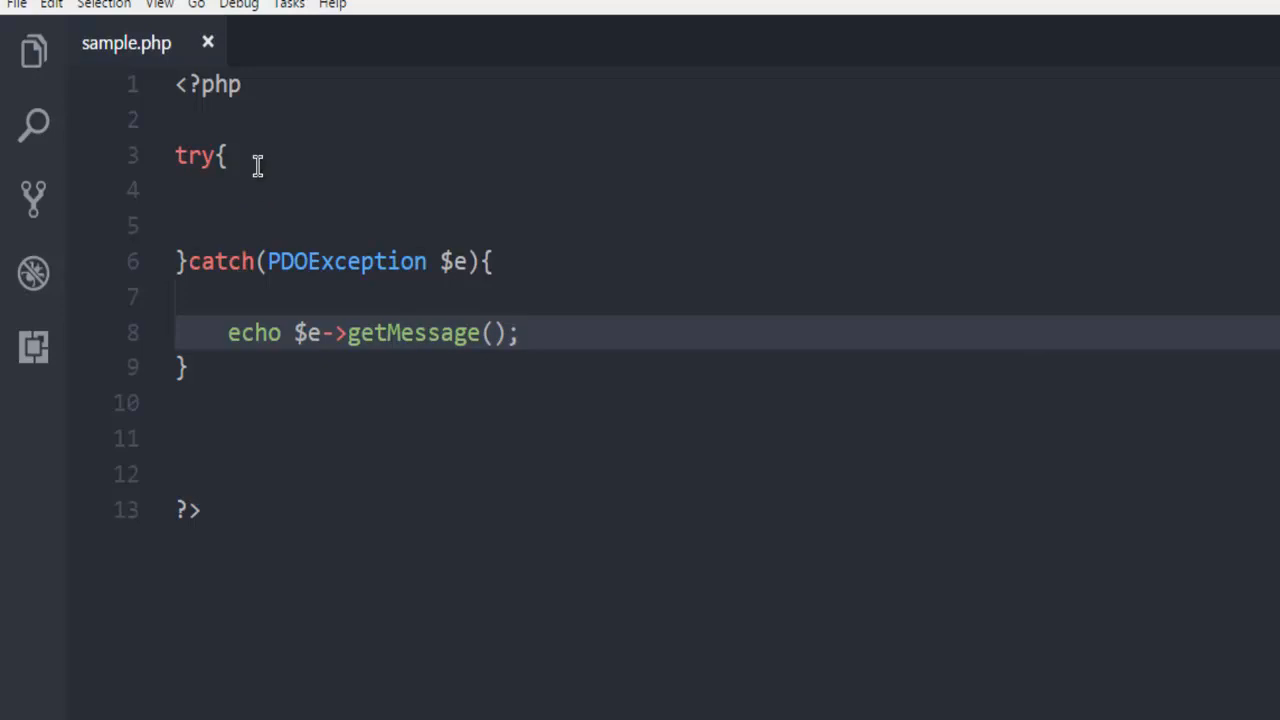
{"action": "key", "text": "Enter"}
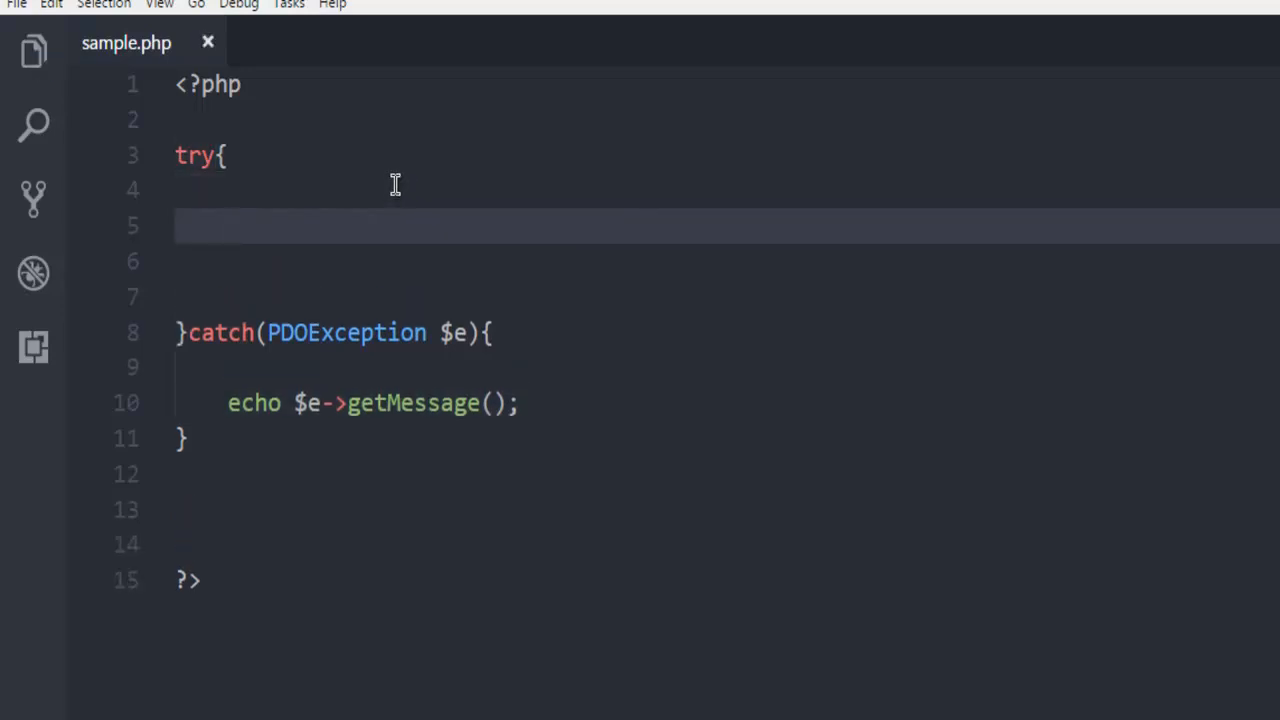
Start $myPDO = new PDO("") on line 5 inside the try block
{"action": "type", "text": "myPD"}
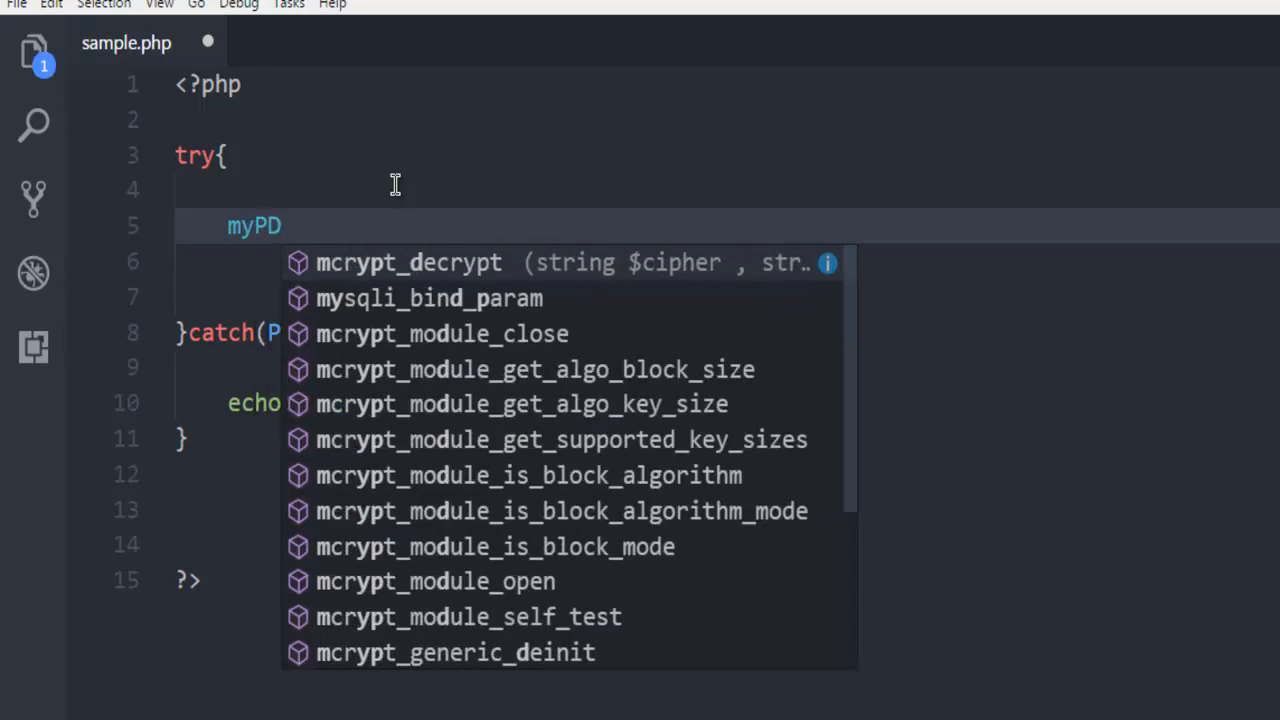
{"action": "type", "text": "O ="}
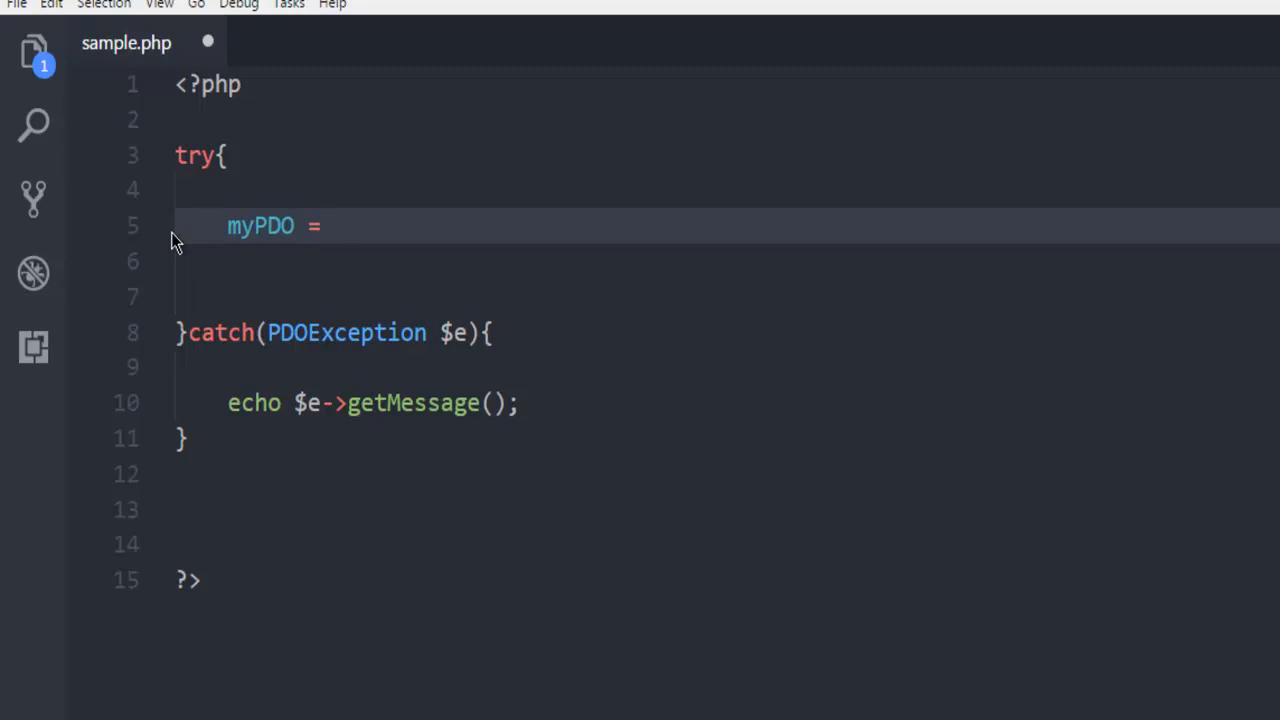
{"action": "left_click", "coordinate": [262, 226]}
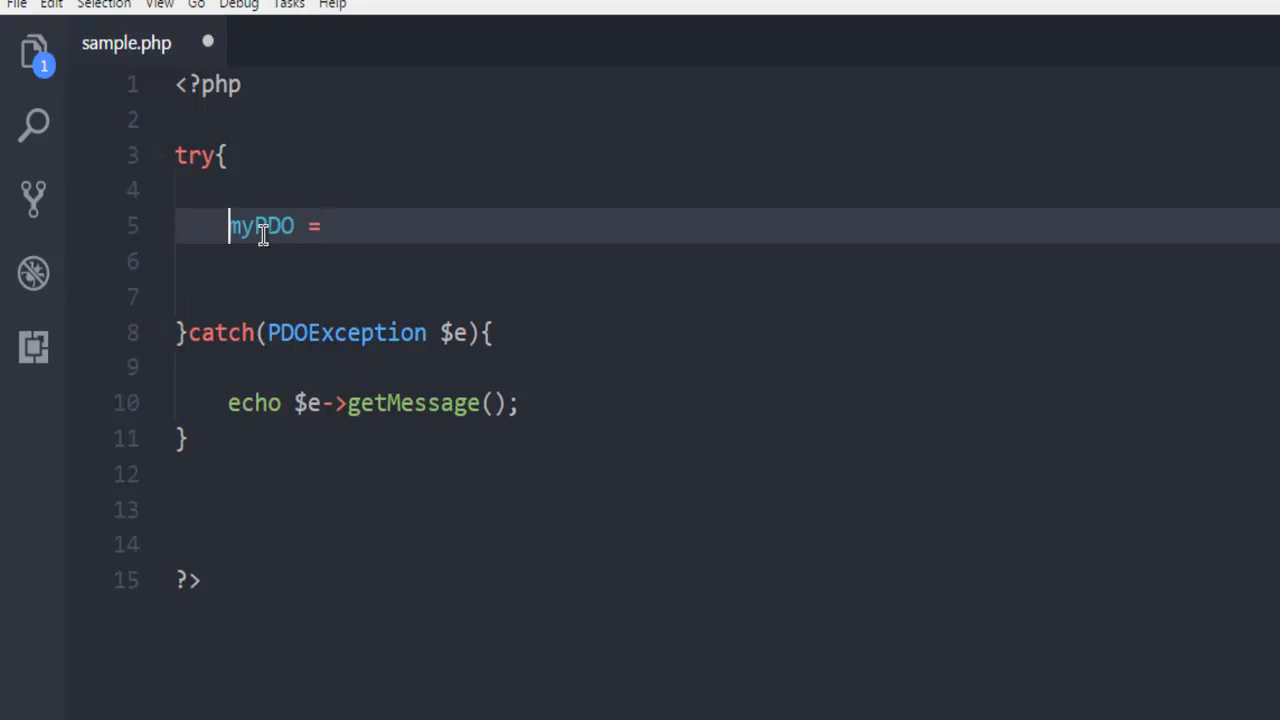
{"action": "type", "text": "$"}
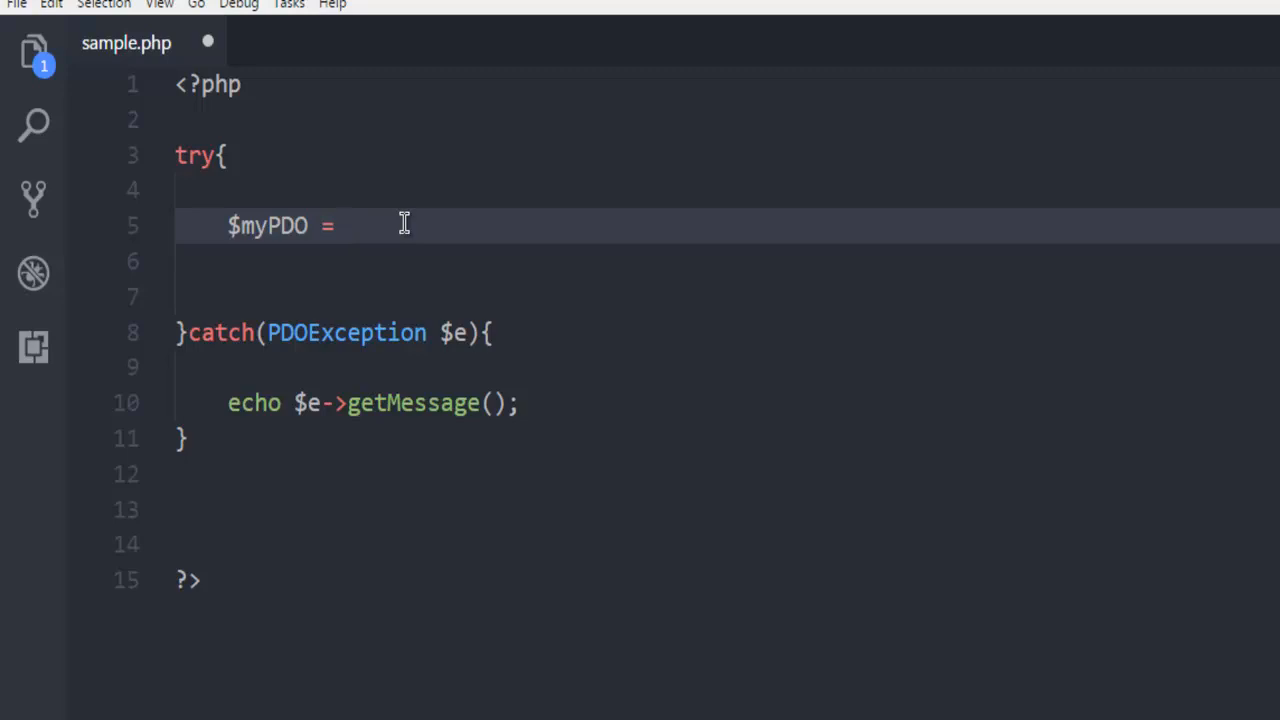
{"action": "type", "text": "new P"}
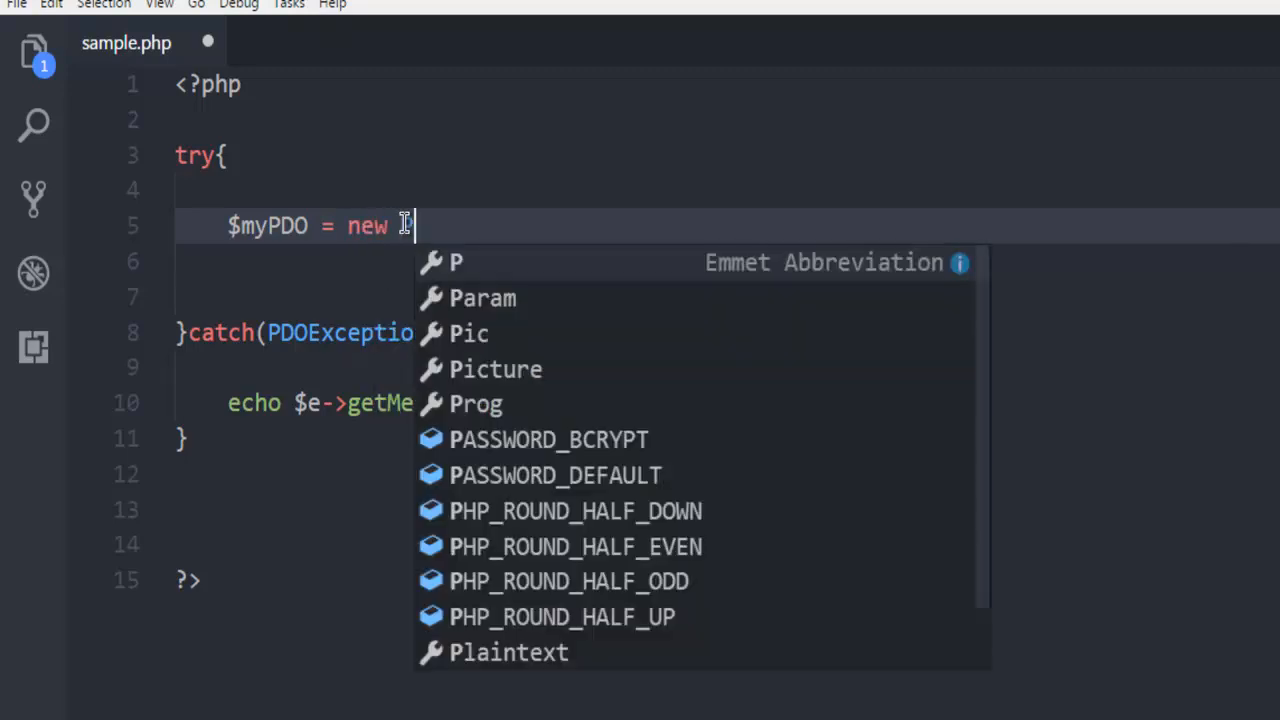
{"action": "type", "text": "PDO()"}
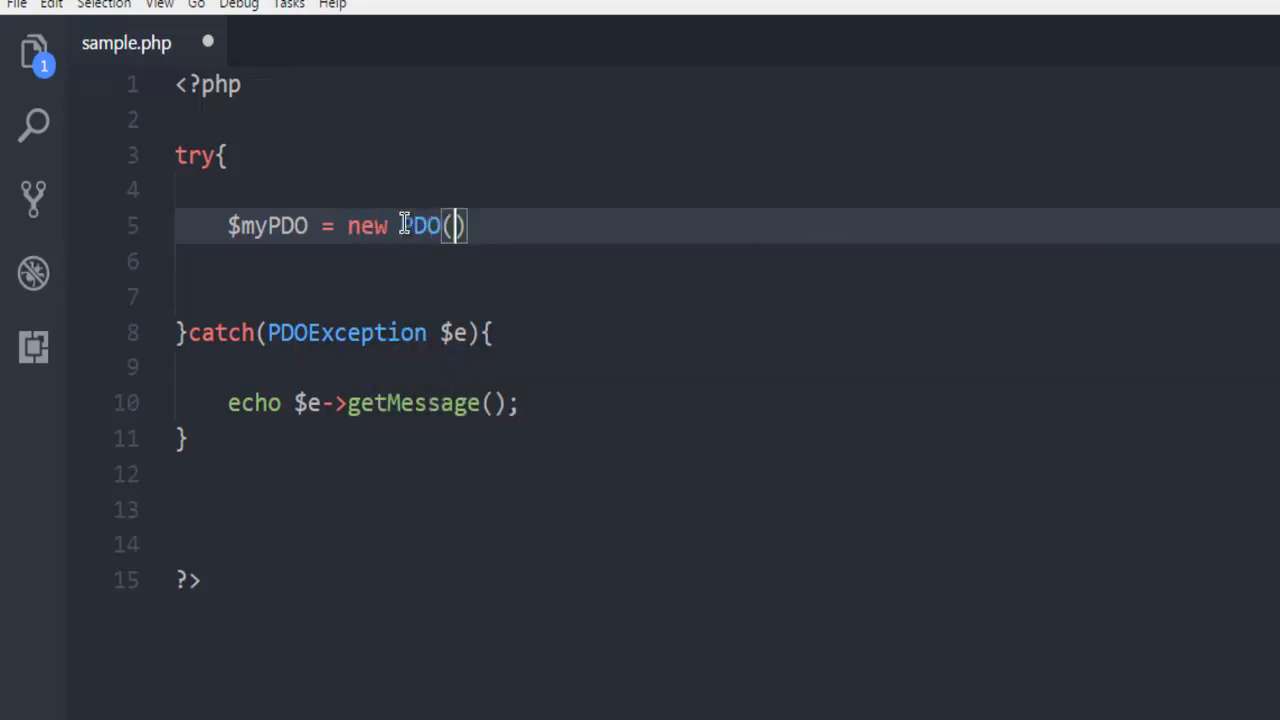
{"action": "type", "text": "\"\""}
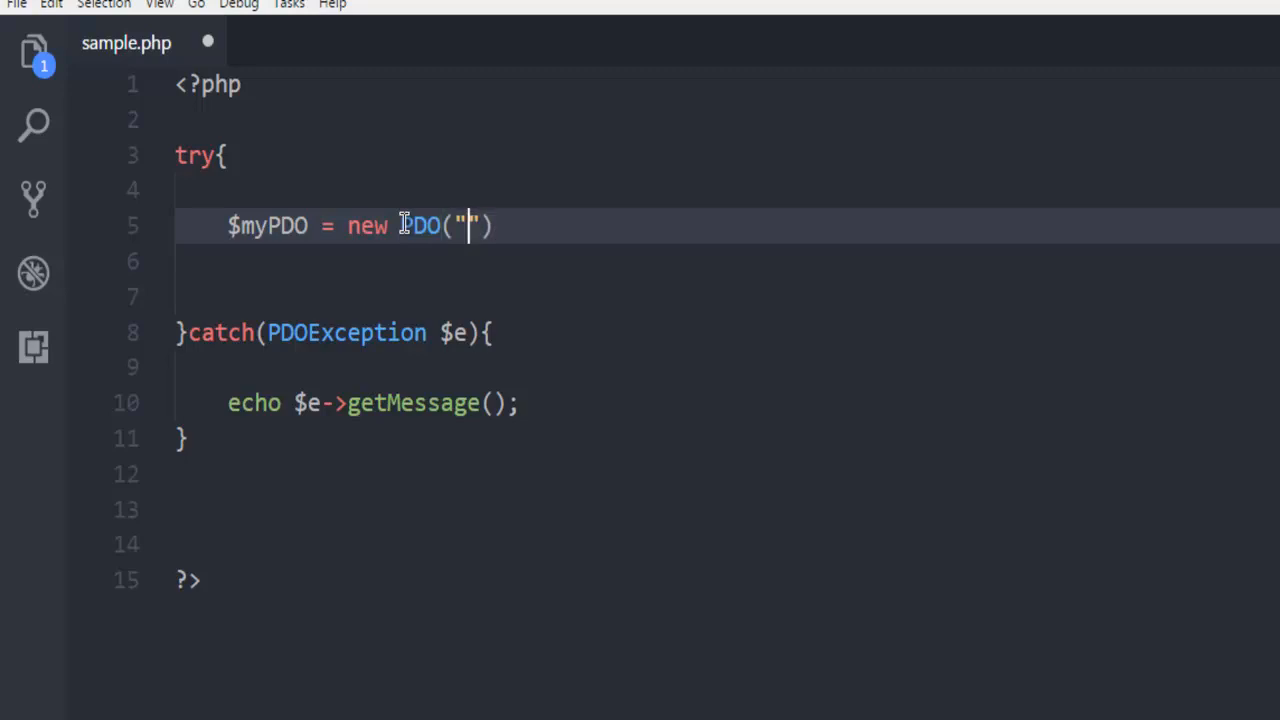
Write the DSN pgsql:host=localhost,dbname=testbb as the first PDO argument
{"action": "type", "text": "pgs"}
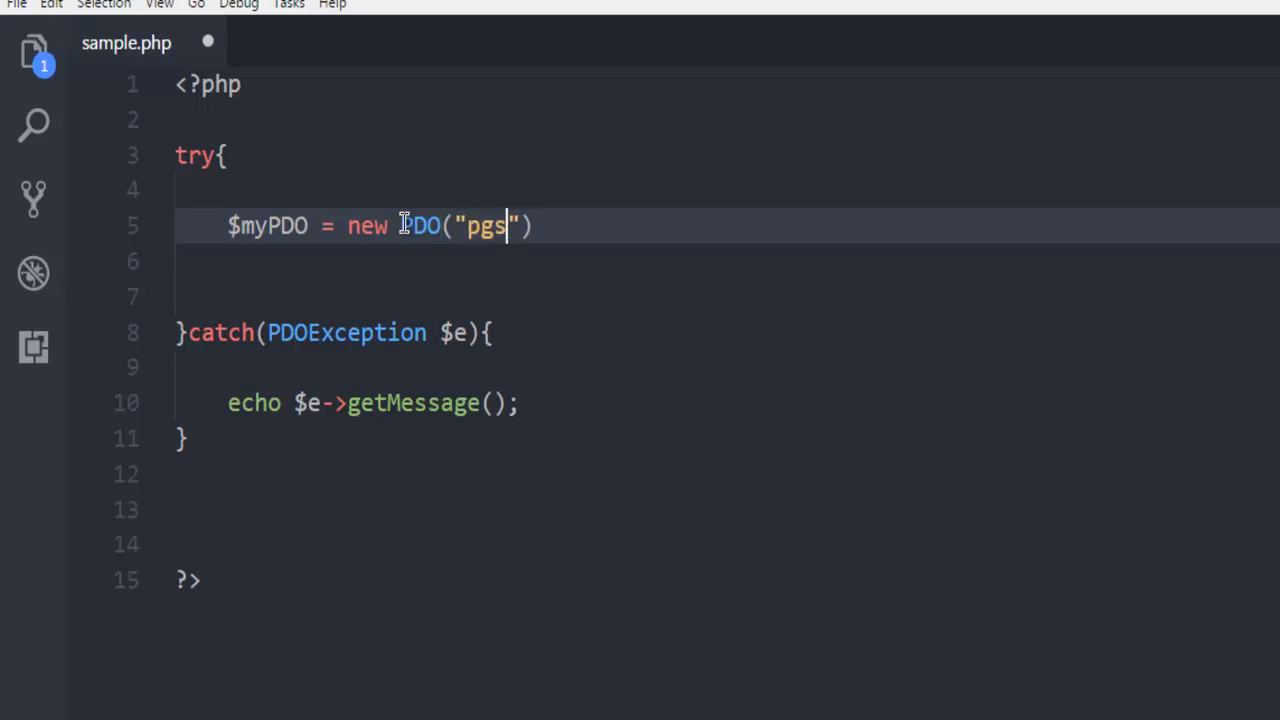
{"action": "type", "text": "ql"}
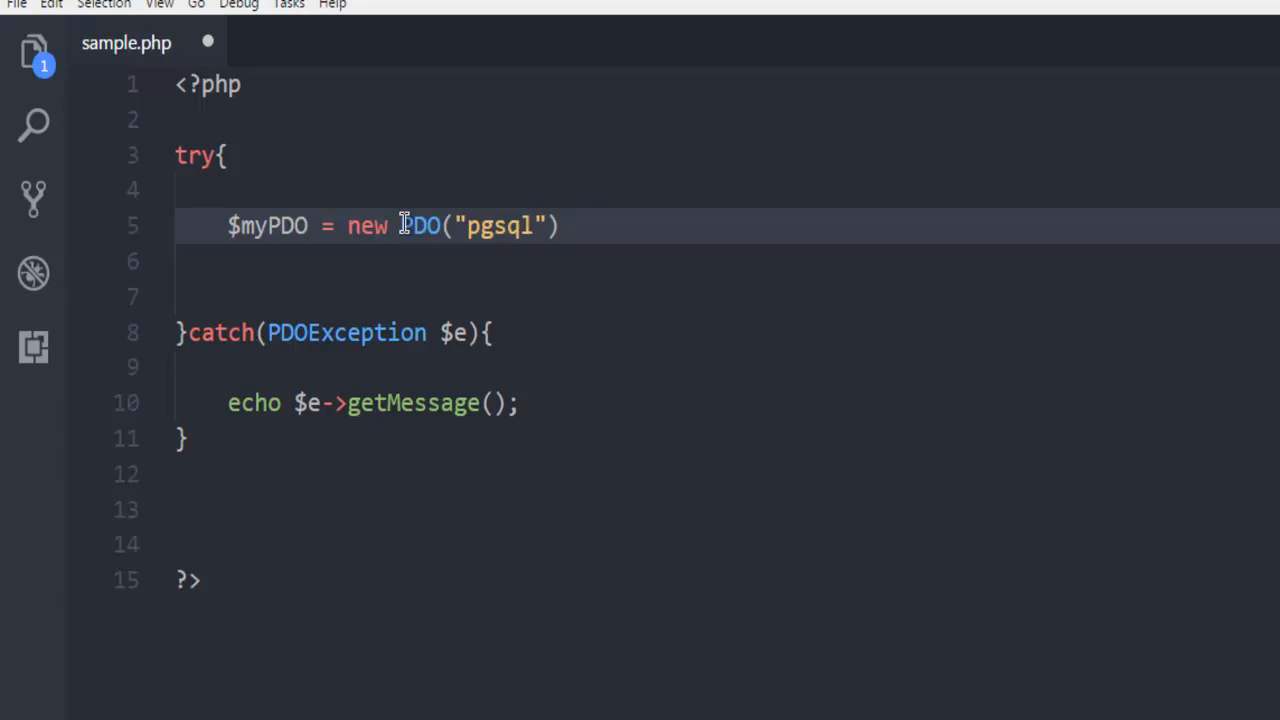
{"action": "type", "text": ":host"}
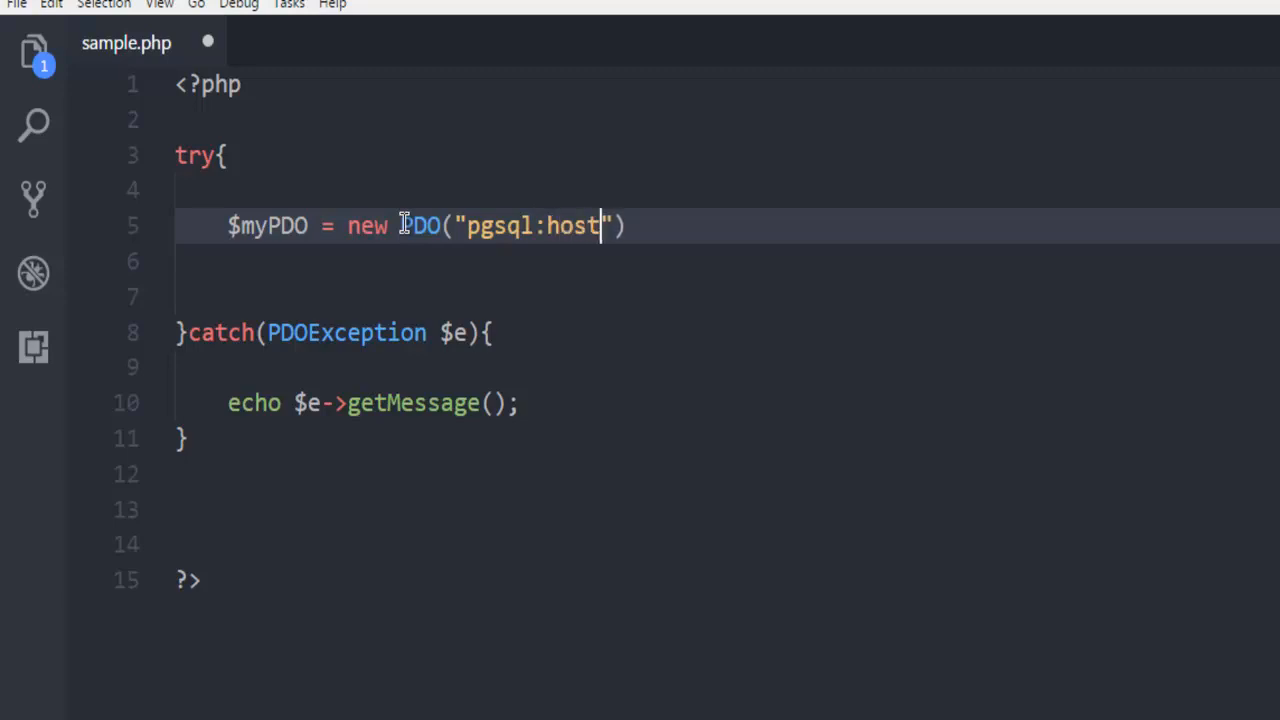
{"action": "type", "text": "=loc"}
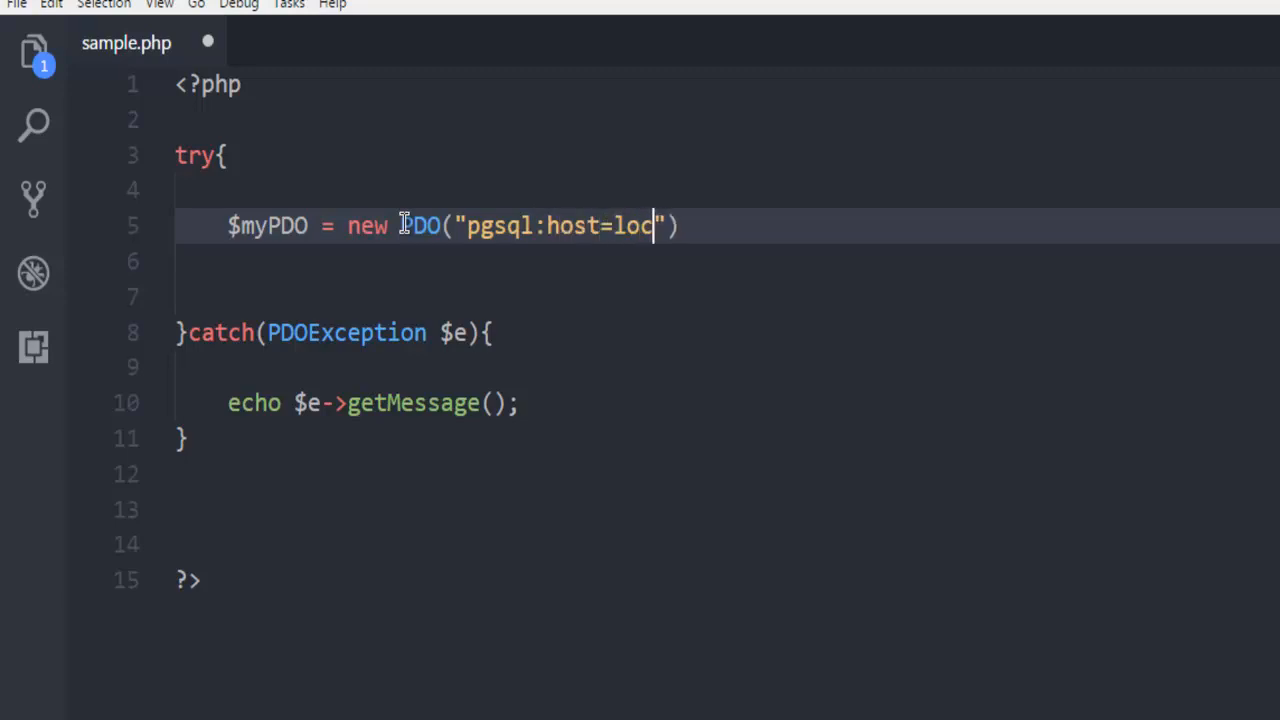
{"action": "type", "text": "alhost"}
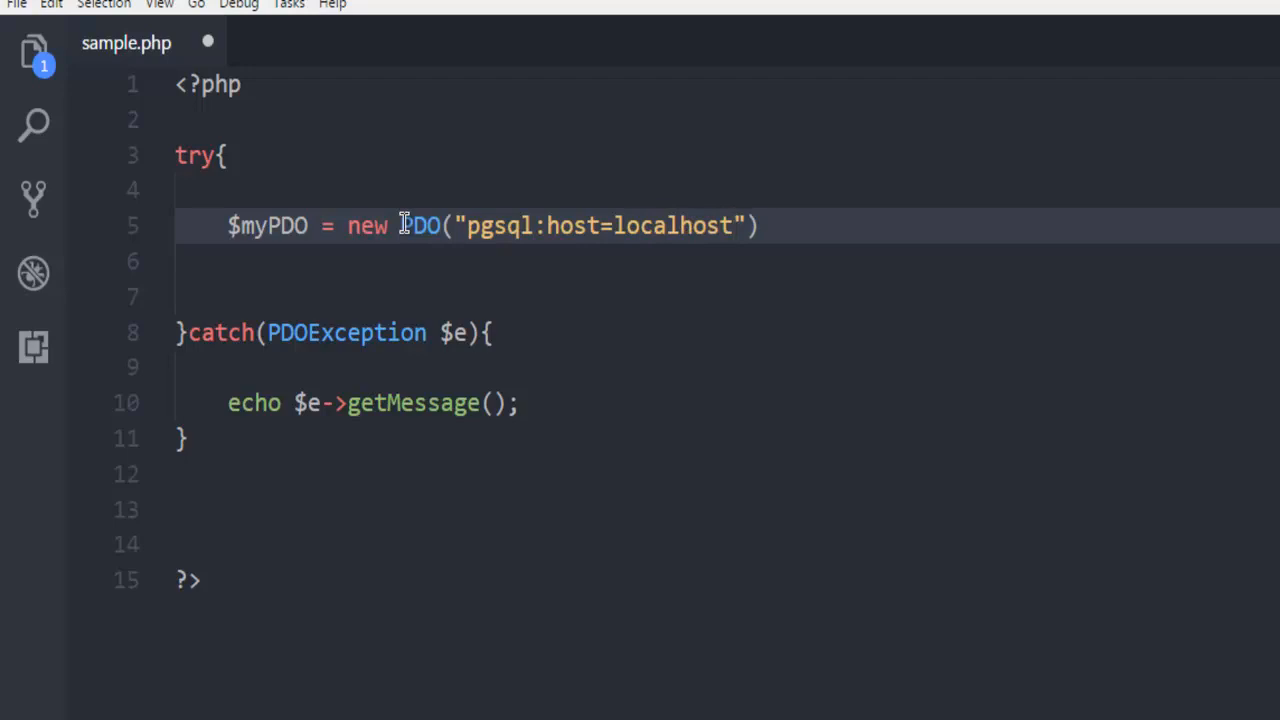
{"action": "type", "text": ","}
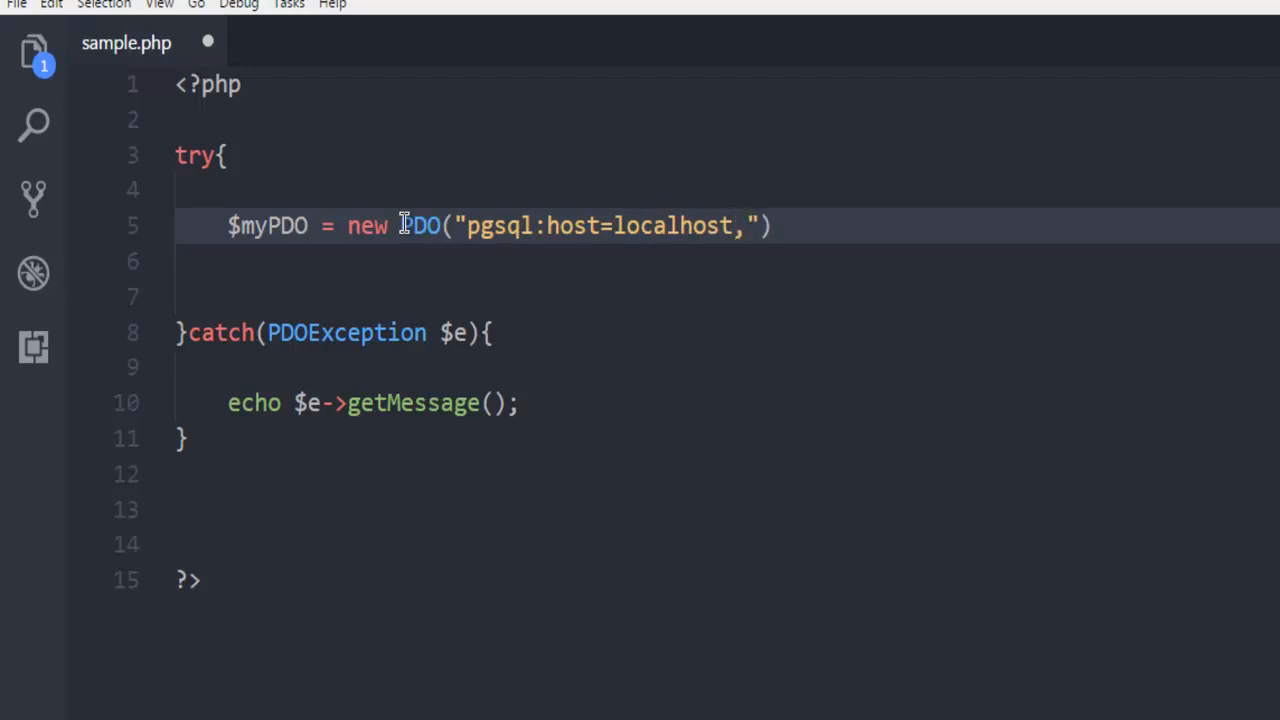
{"action": "type", "text": "dbname"}
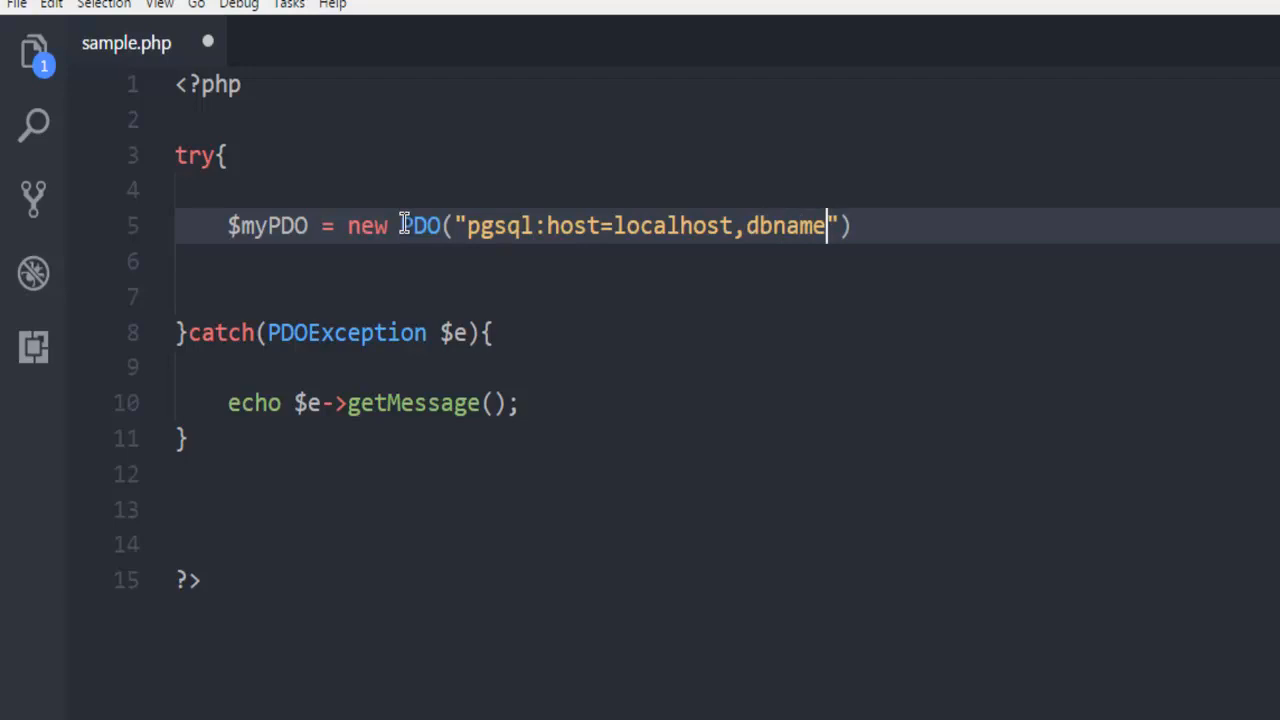
{"action": "type", "text": "="}
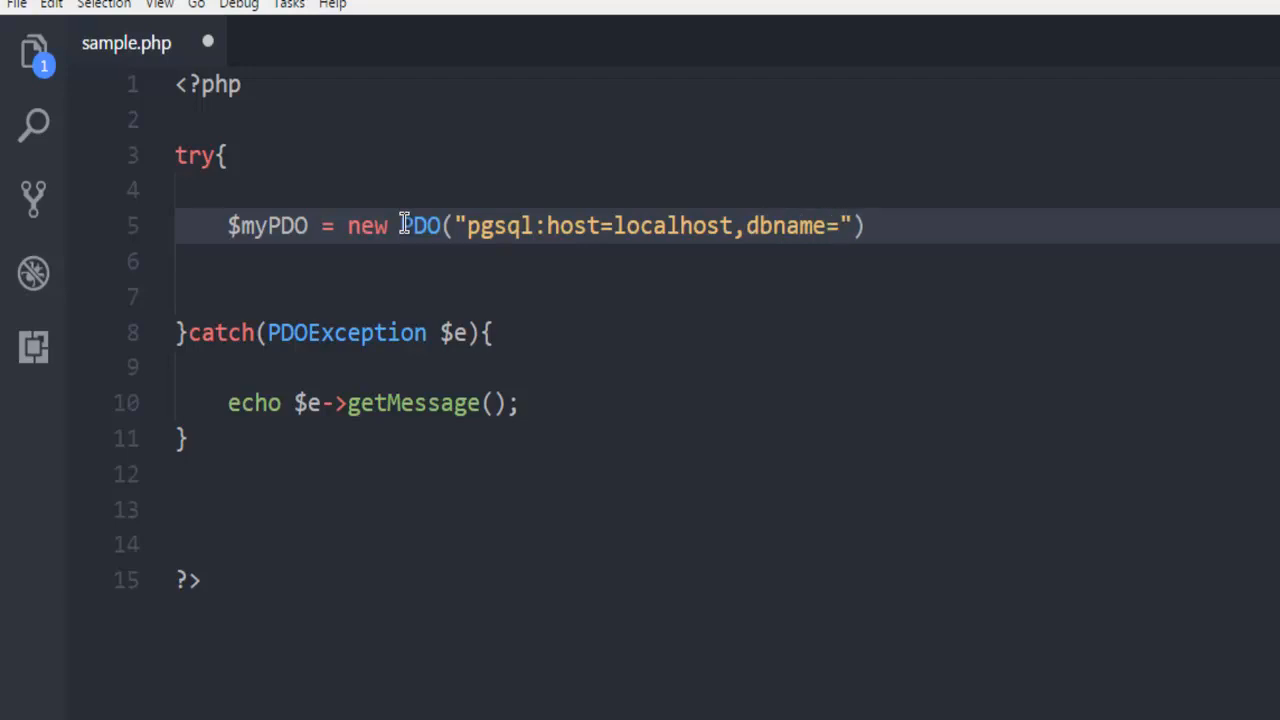
{"action": "type", "text": "test"}
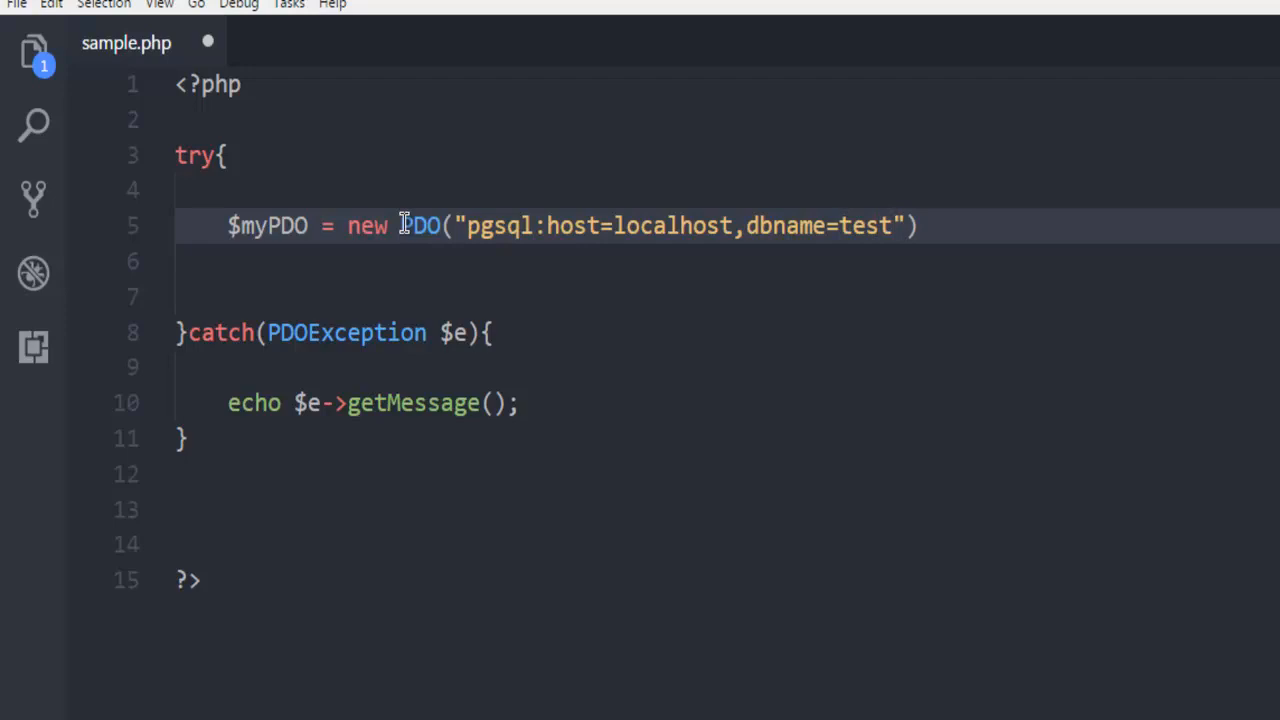
{"action": "type", "text": "bb"}
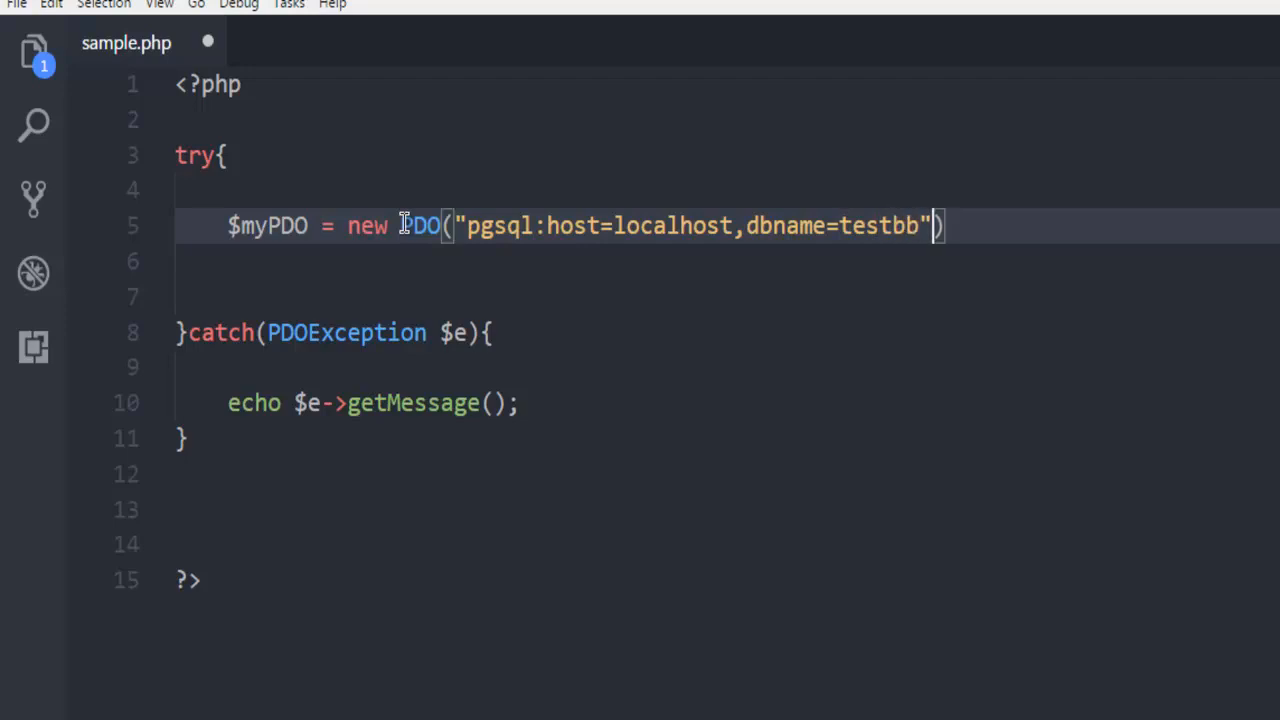
{"action": "type", "text": ",\"\""}
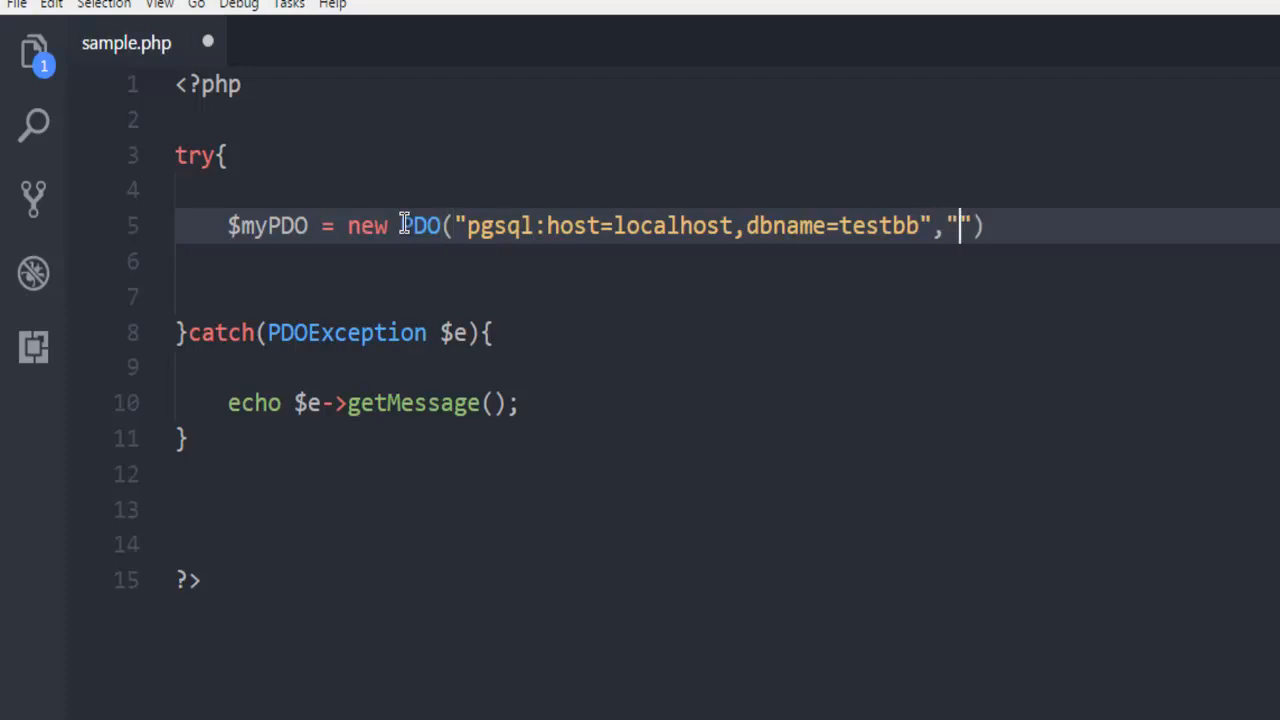
{"action": "type", "text": "pos"}
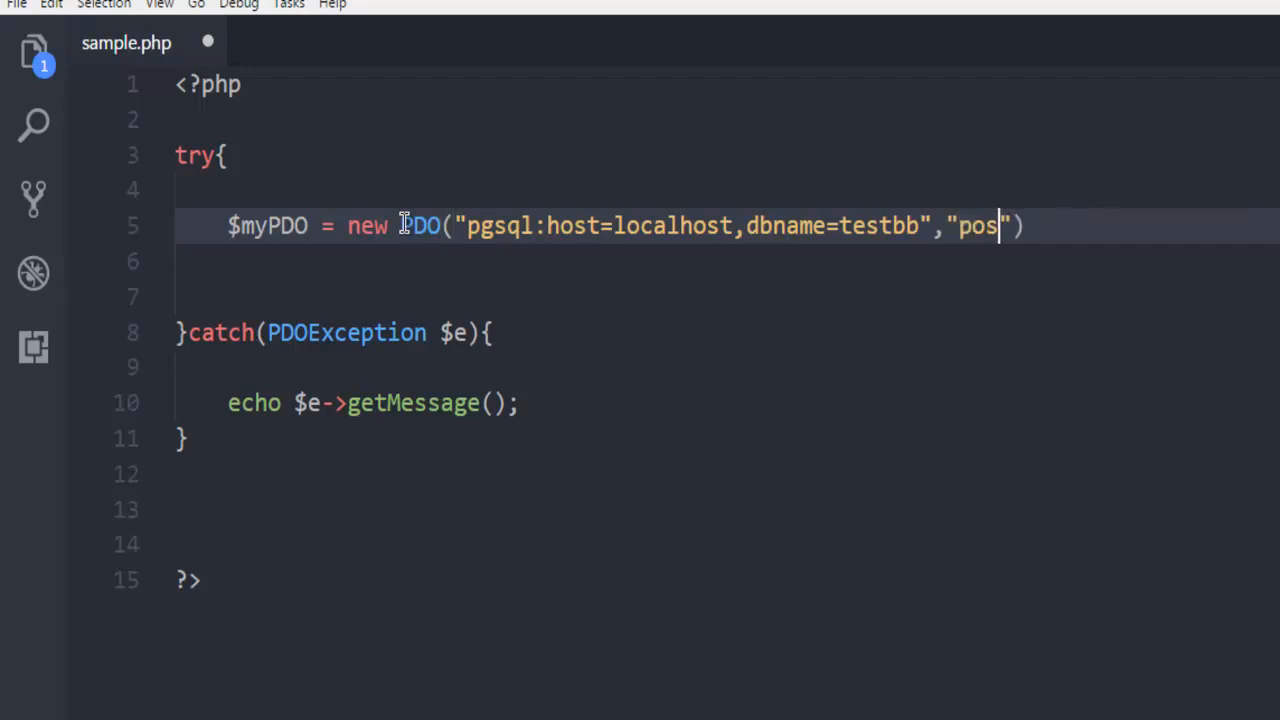
{"action": "type", "text": "tgres"}
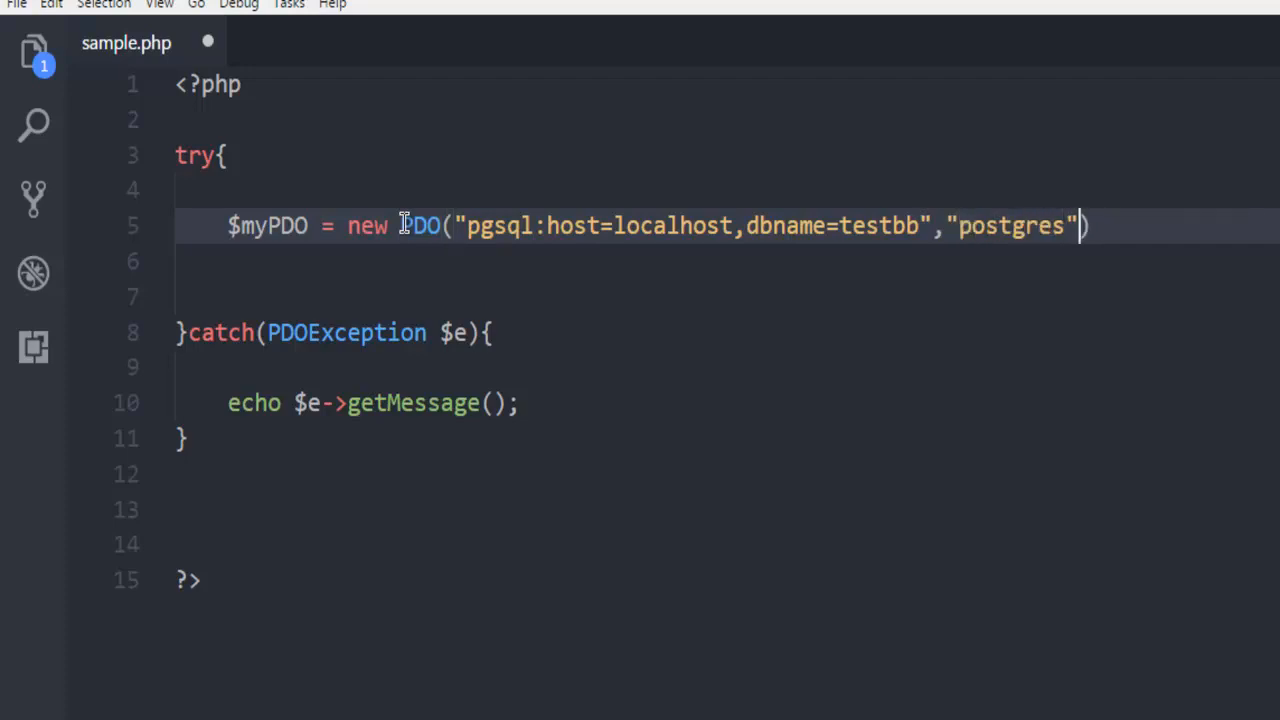
{"action": "type", "text": ",\"\""}
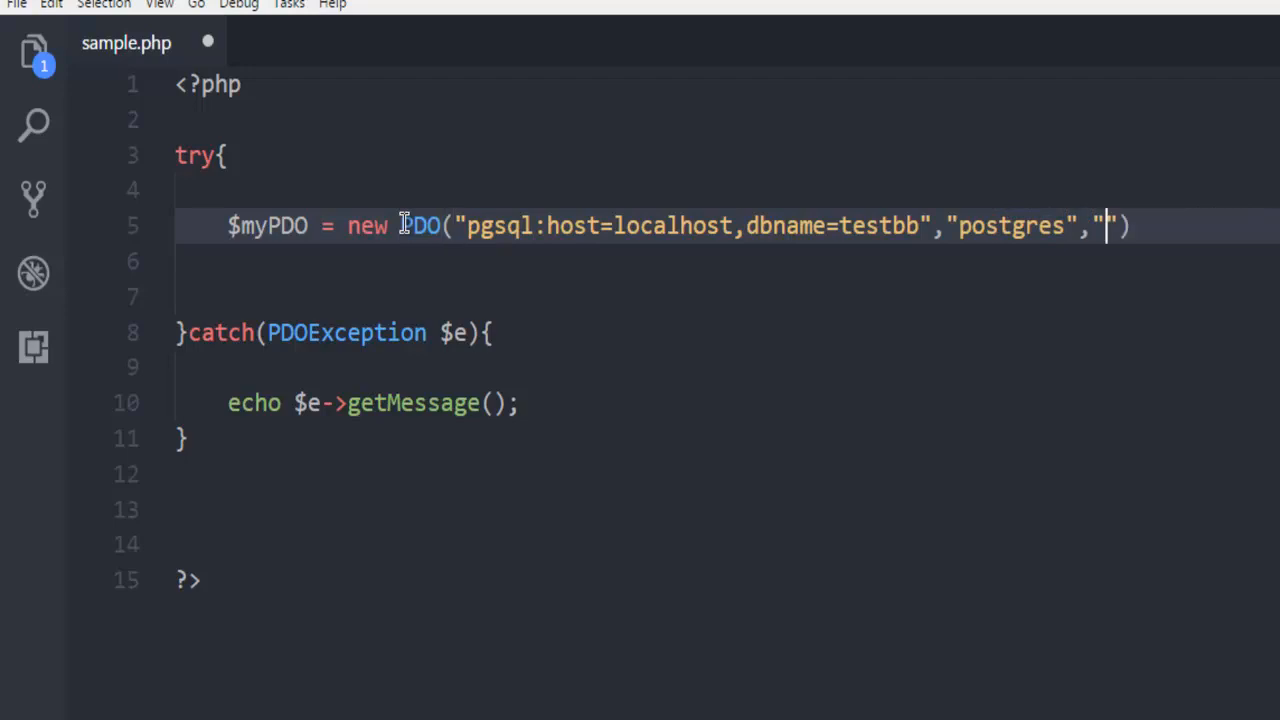
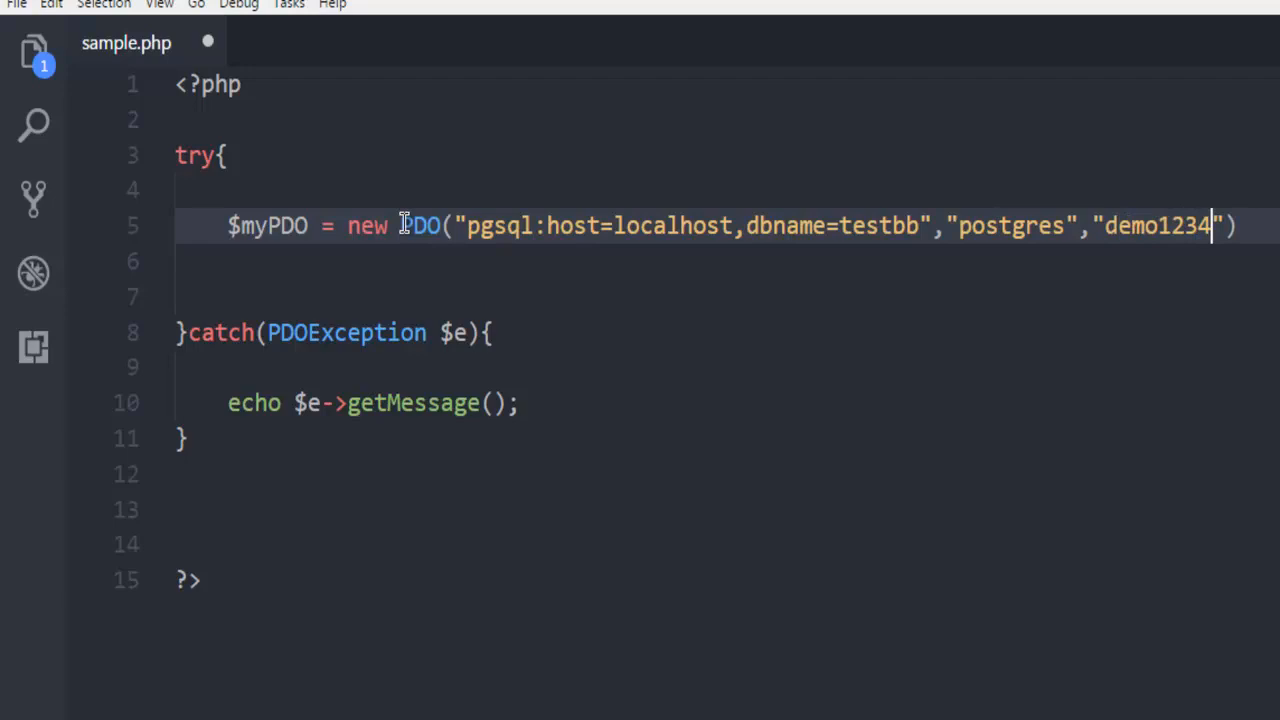
{"action": "type", "text": ");"}
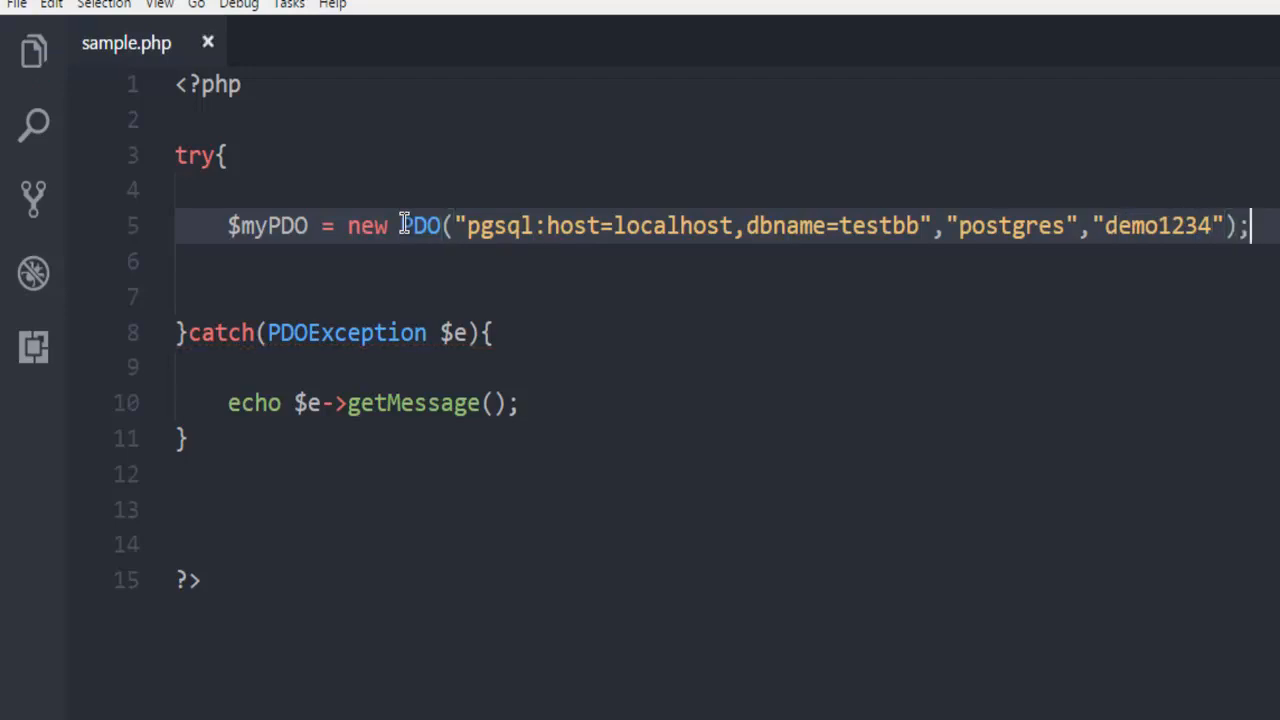
{"action": "mouse_move", "coordinate": [548, 224]}
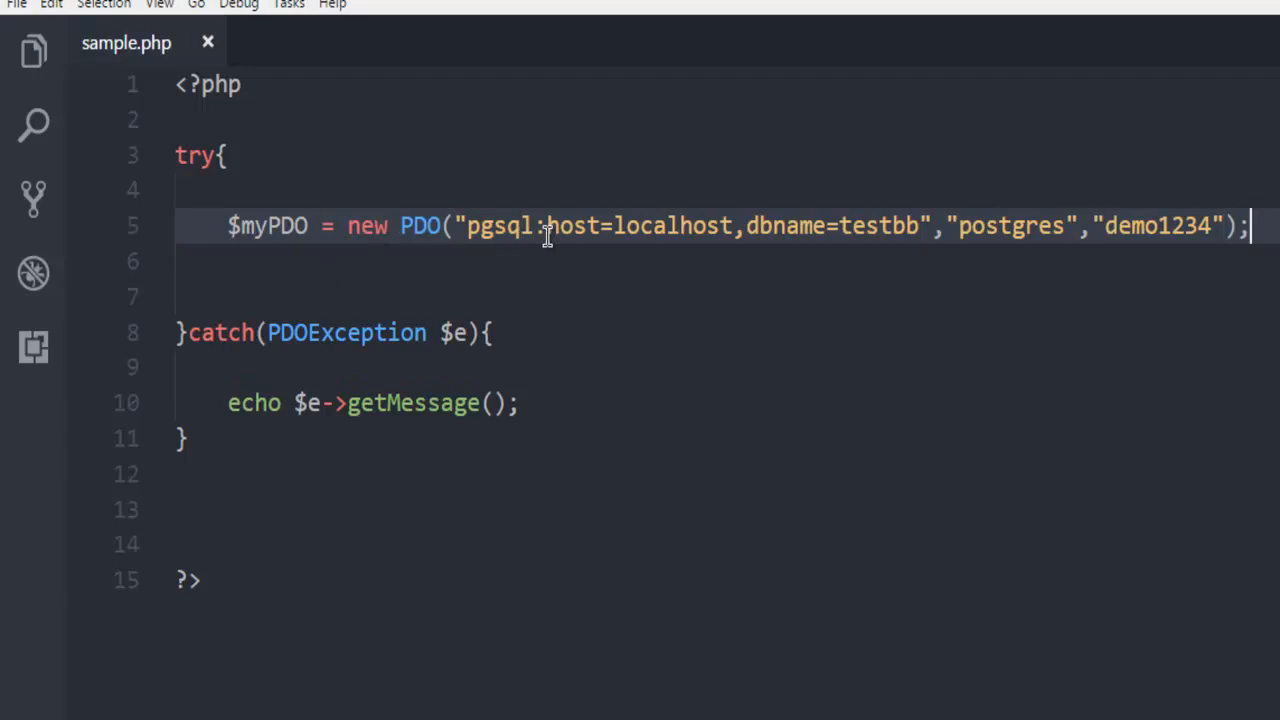
{"action": "mouse_move", "coordinate": [300, 276]}
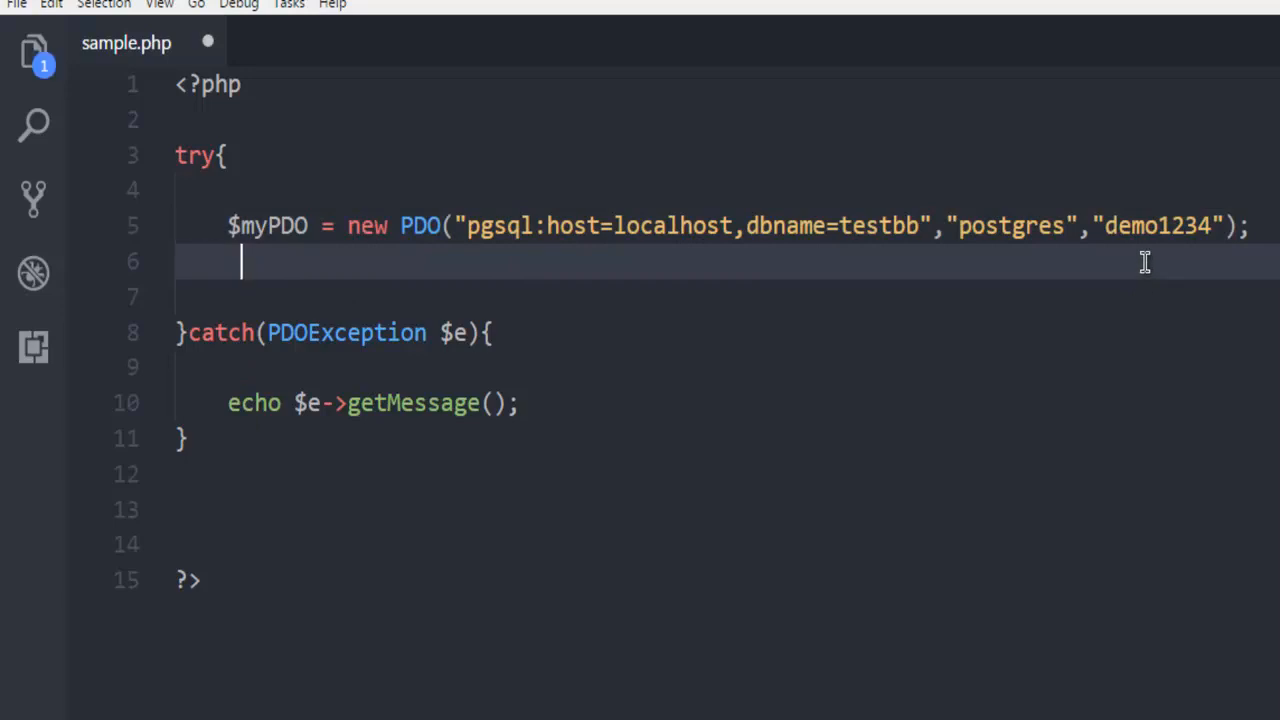
Echo "Connected to PostgreSQL with PDO"; on line 6 after the connection
{"action": "type", "text": "echo"}
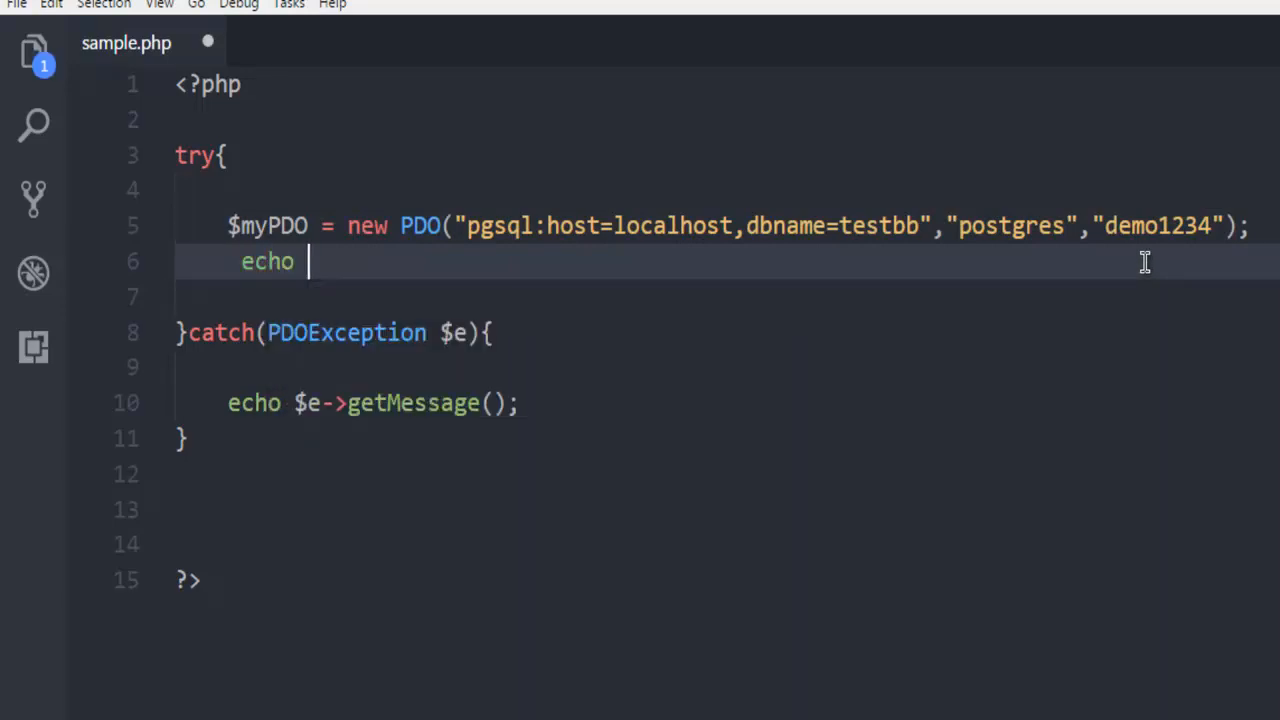
{"action": "type", "text": "\"Connec\""}
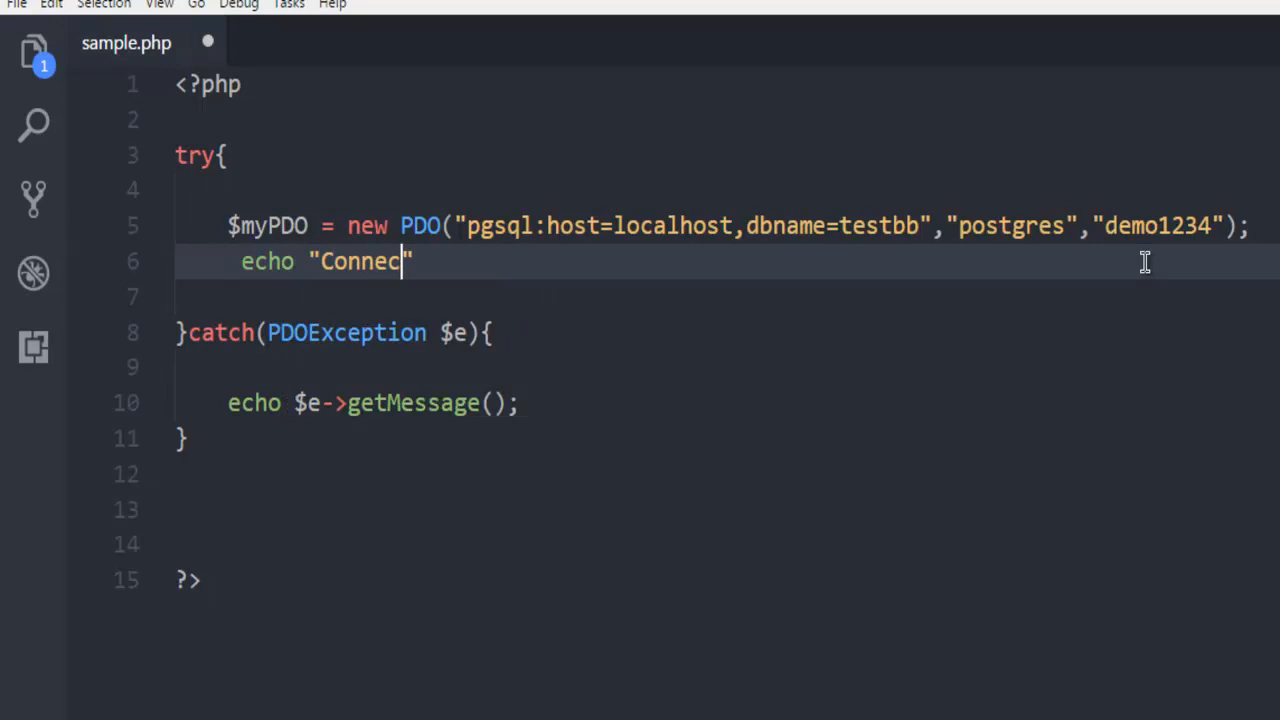
{"action": "type", "text": "ted to Post"}
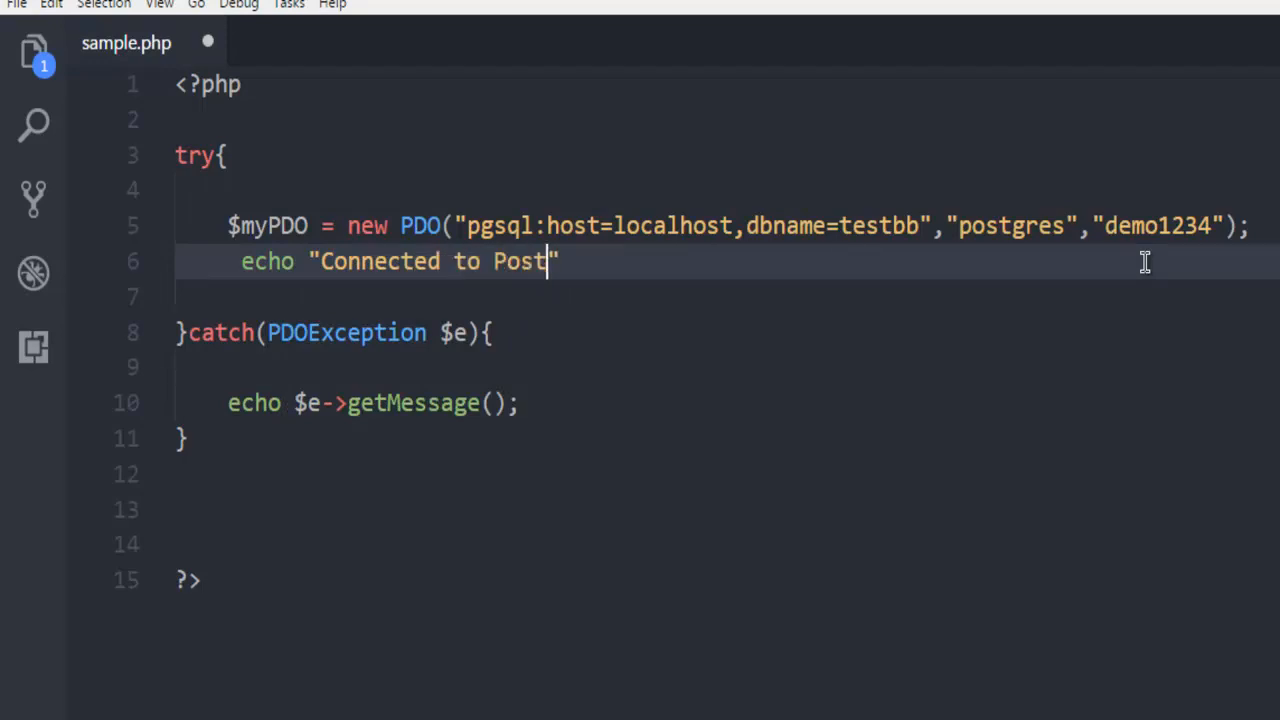
{"action": "type", "text": "ge"}
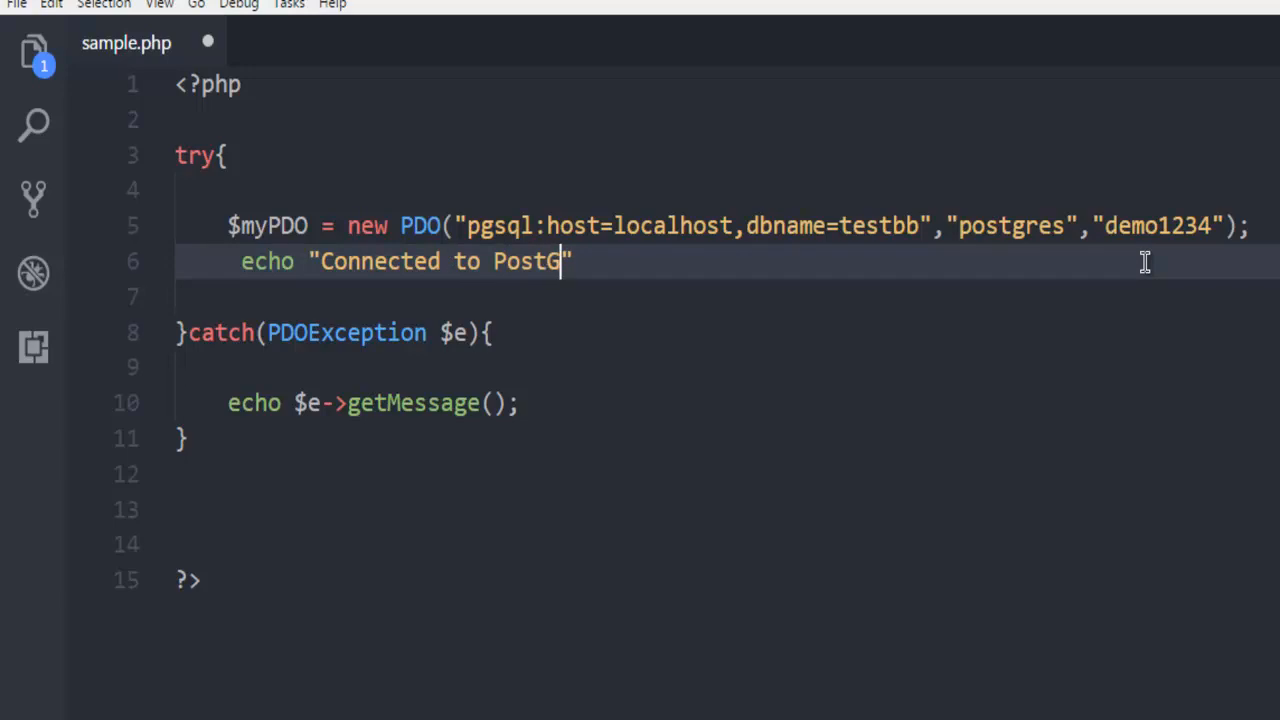
{"action": "type", "text": "r"}
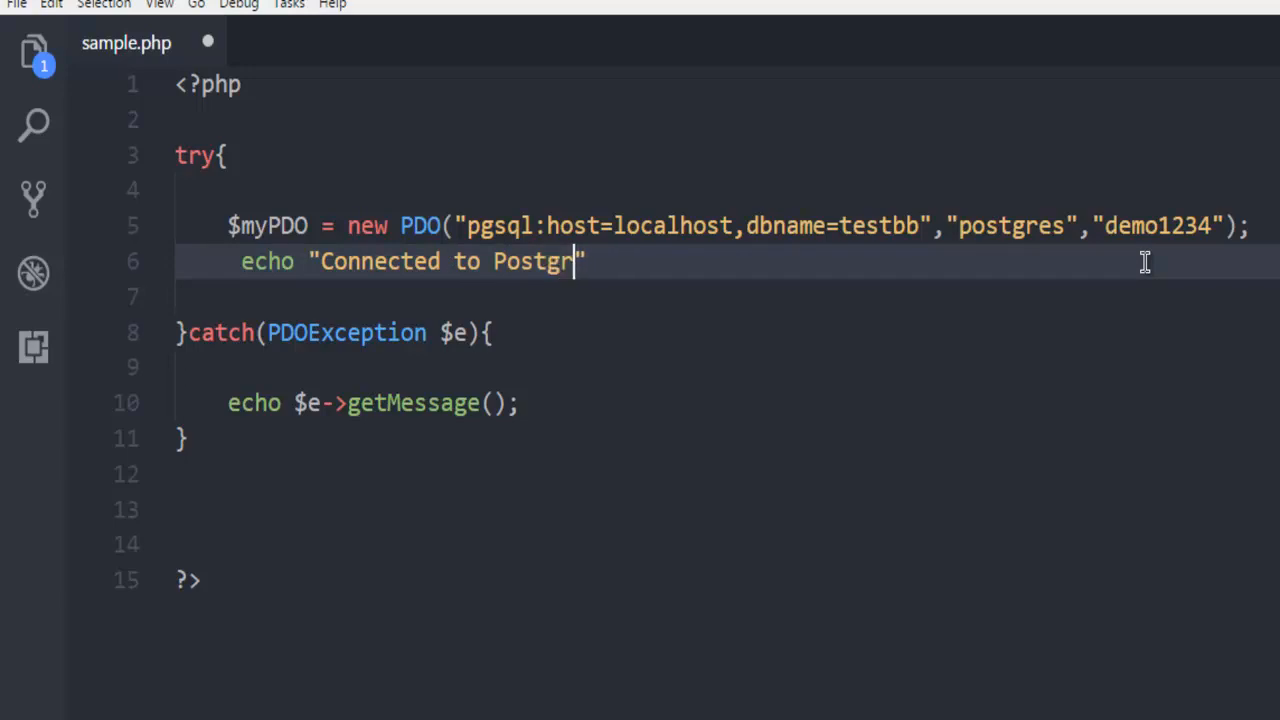
{"action": "type", "text": "eSQL with"}
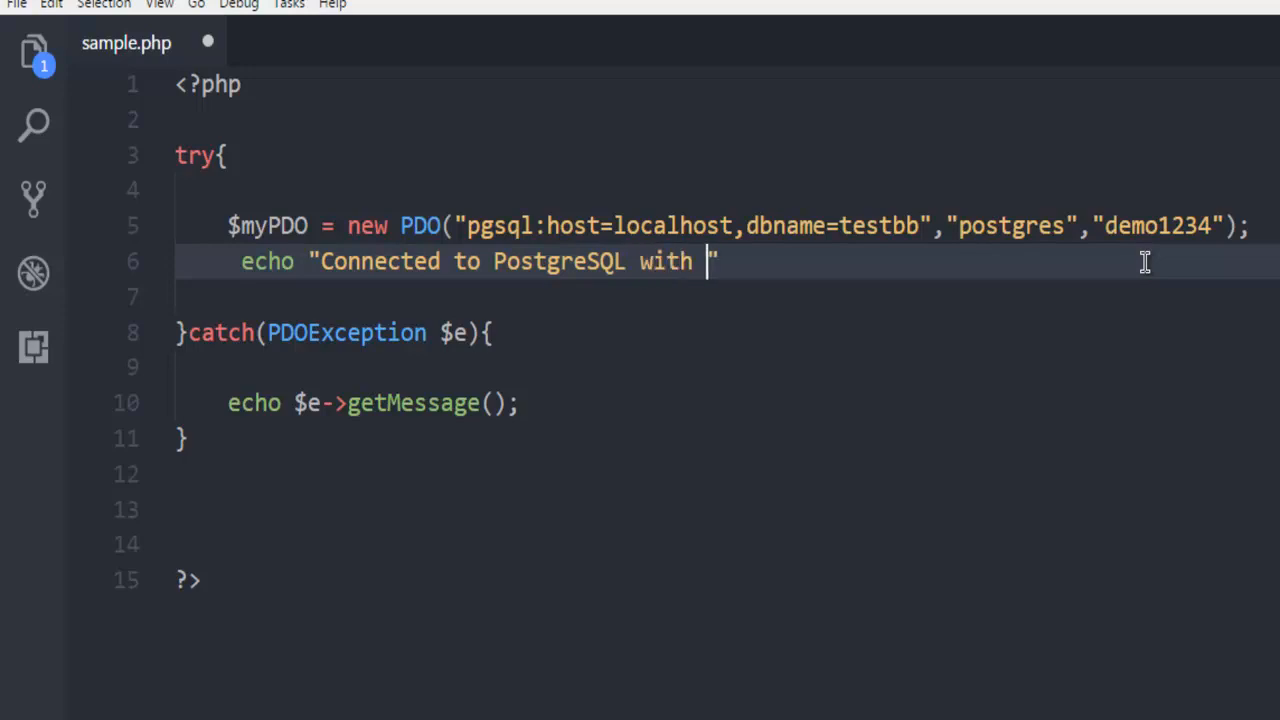
{"action": "type", "text": "PDO"}
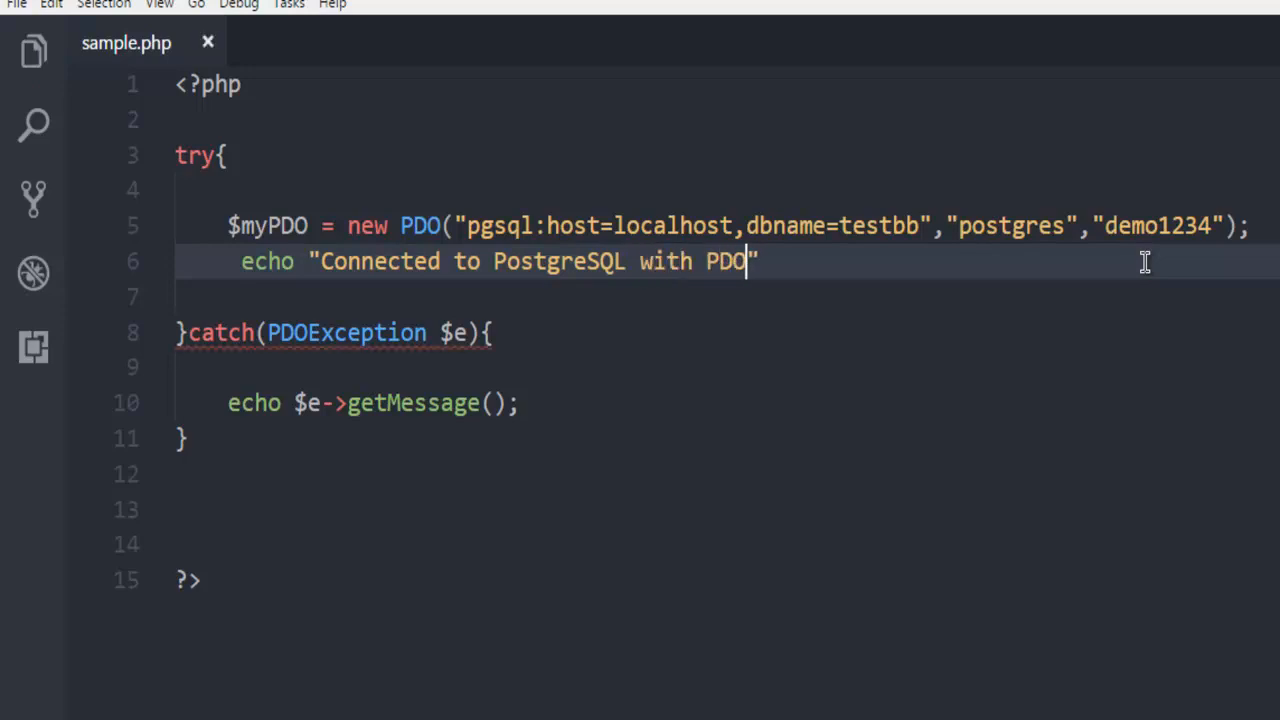
{"action": "type", "text": ";"}
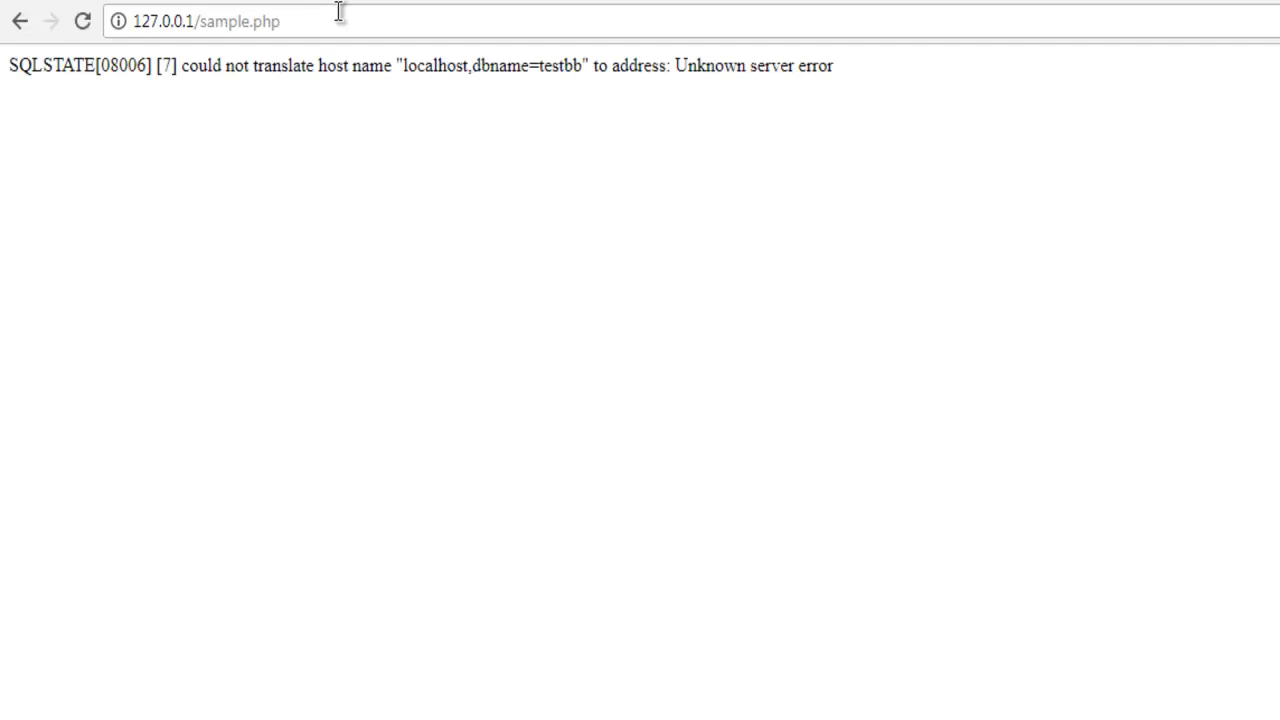
Select parts of the SQLSTATE[08006] host-name error shown for 127.0.0.1/sample.php
{"action": "left_click_drag", "start_coordinate": [10, 64], "coordinate": [176, 64]}
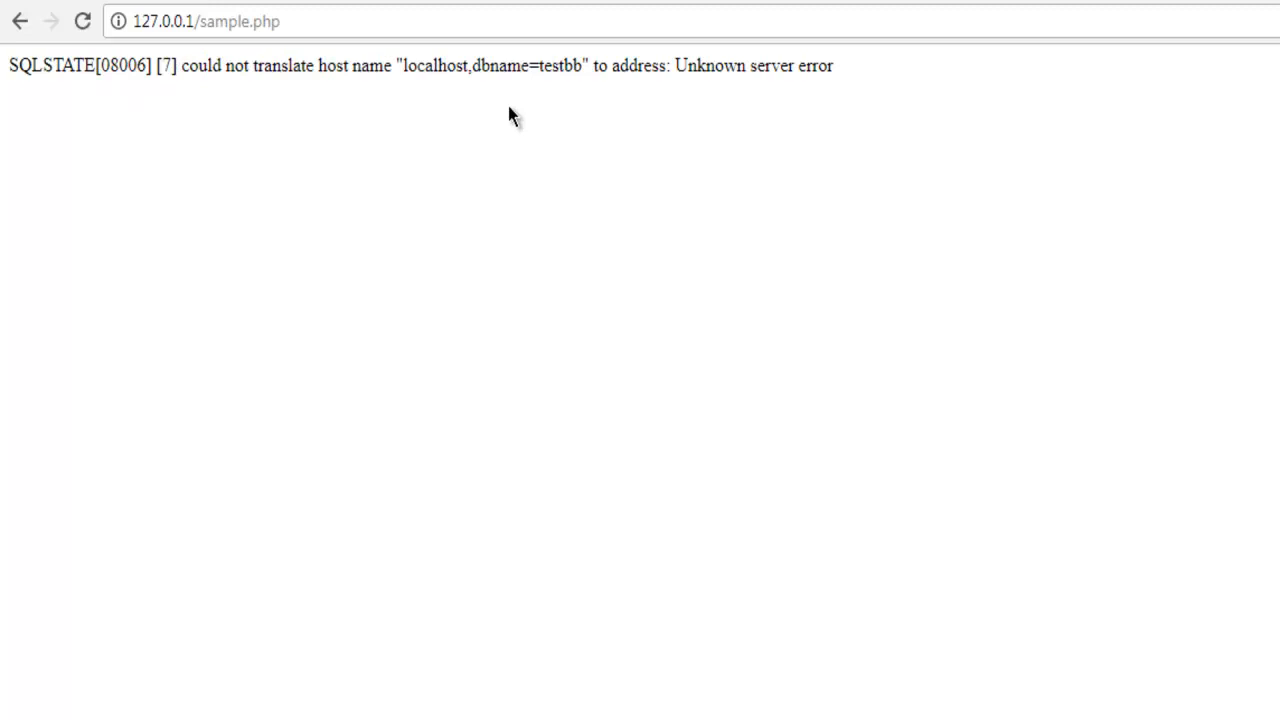
{"action": "mouse_move", "coordinate": [392, 98]}
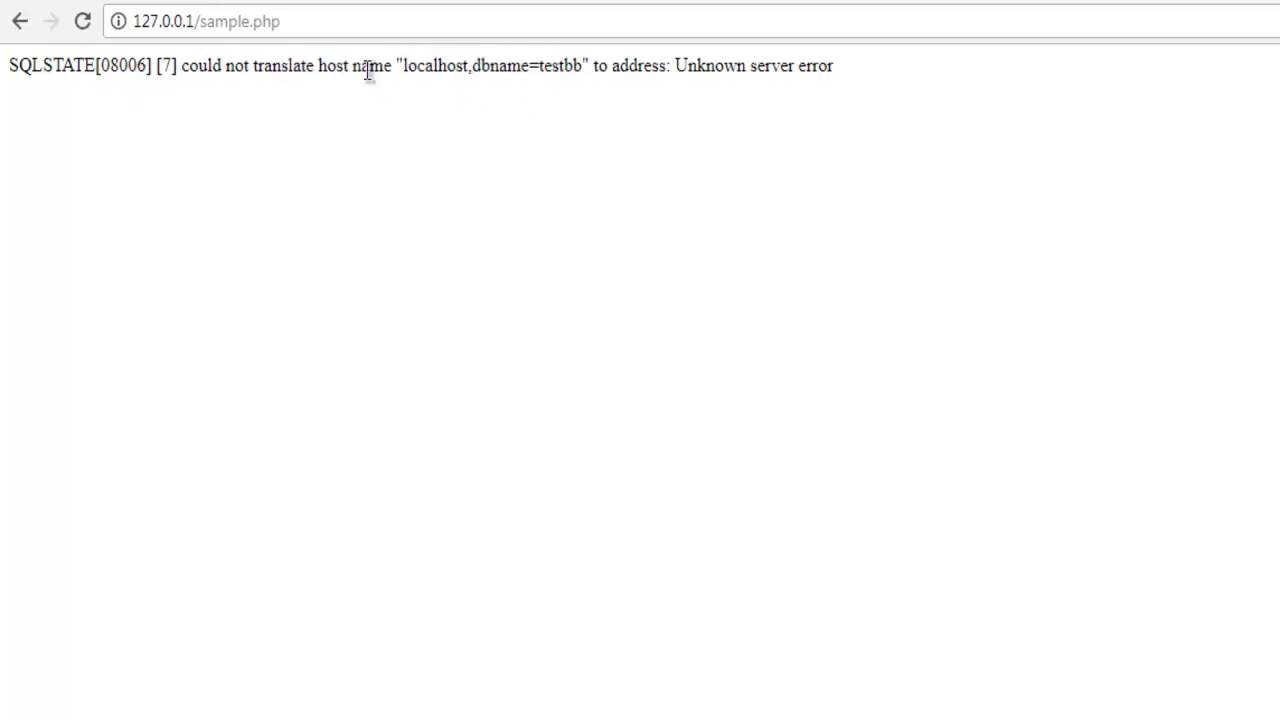
{"action": "left_click_drag", "start_coordinate": [368, 64], "coordinate": [728, 64]}
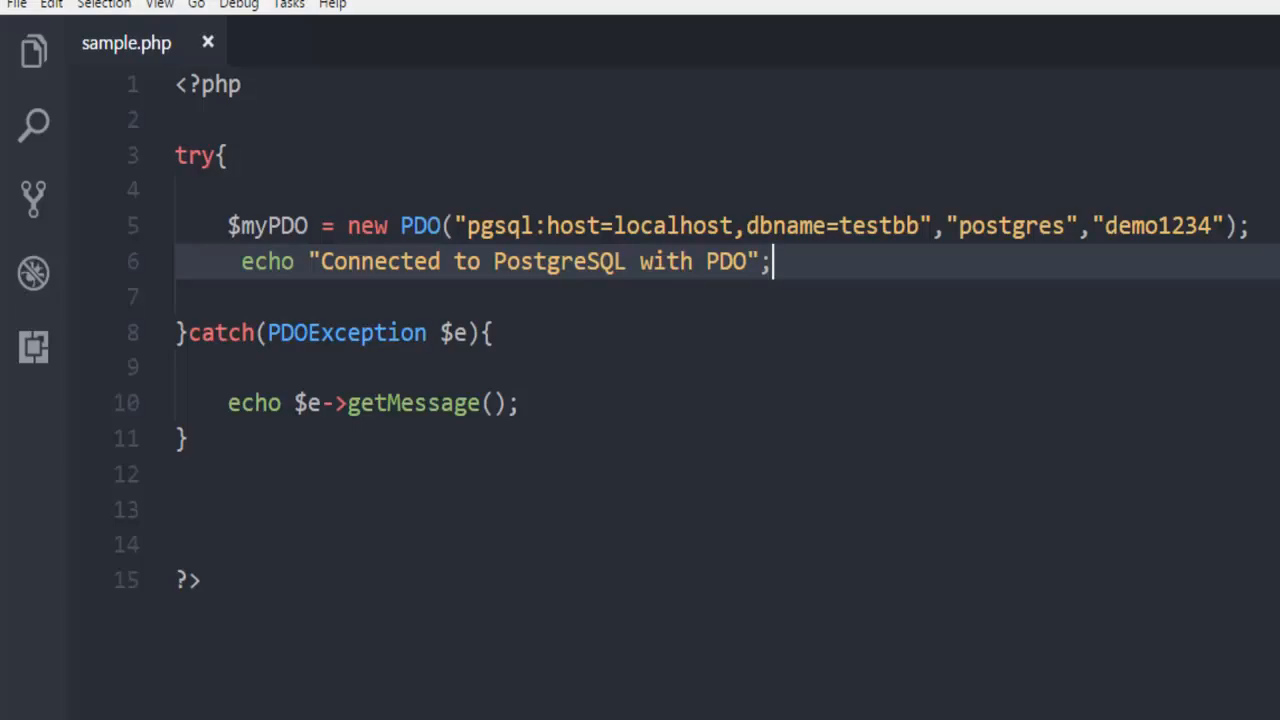
{"action": "mouse_move", "coordinate": [738, 236]}
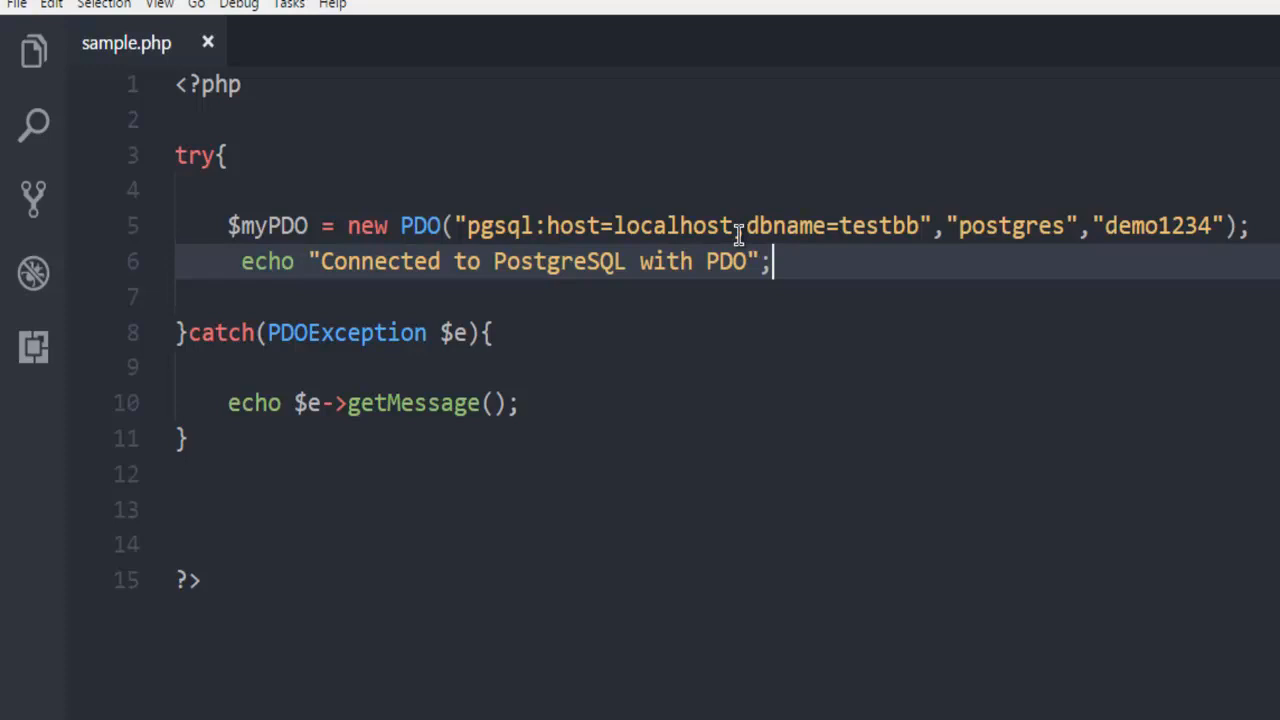
{"action": "mouse_move", "coordinate": [732, 218]}
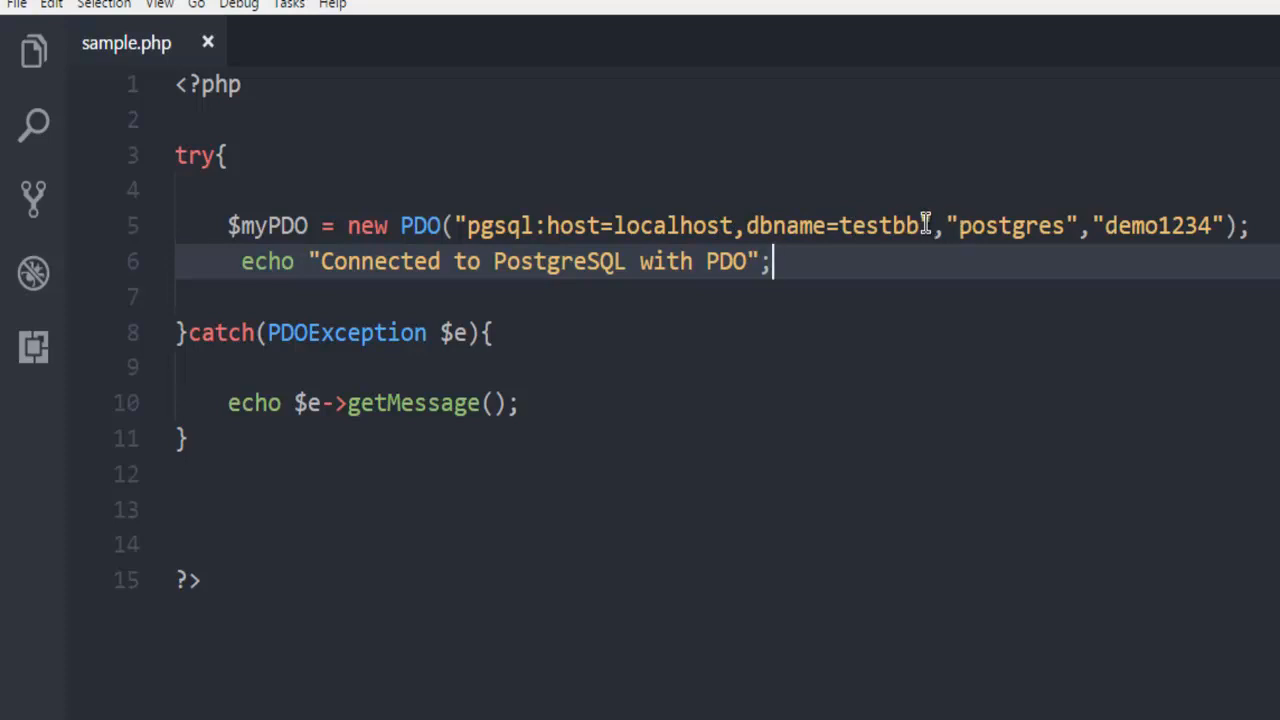
{"action": "mouse_move", "coordinate": [924, 168]}
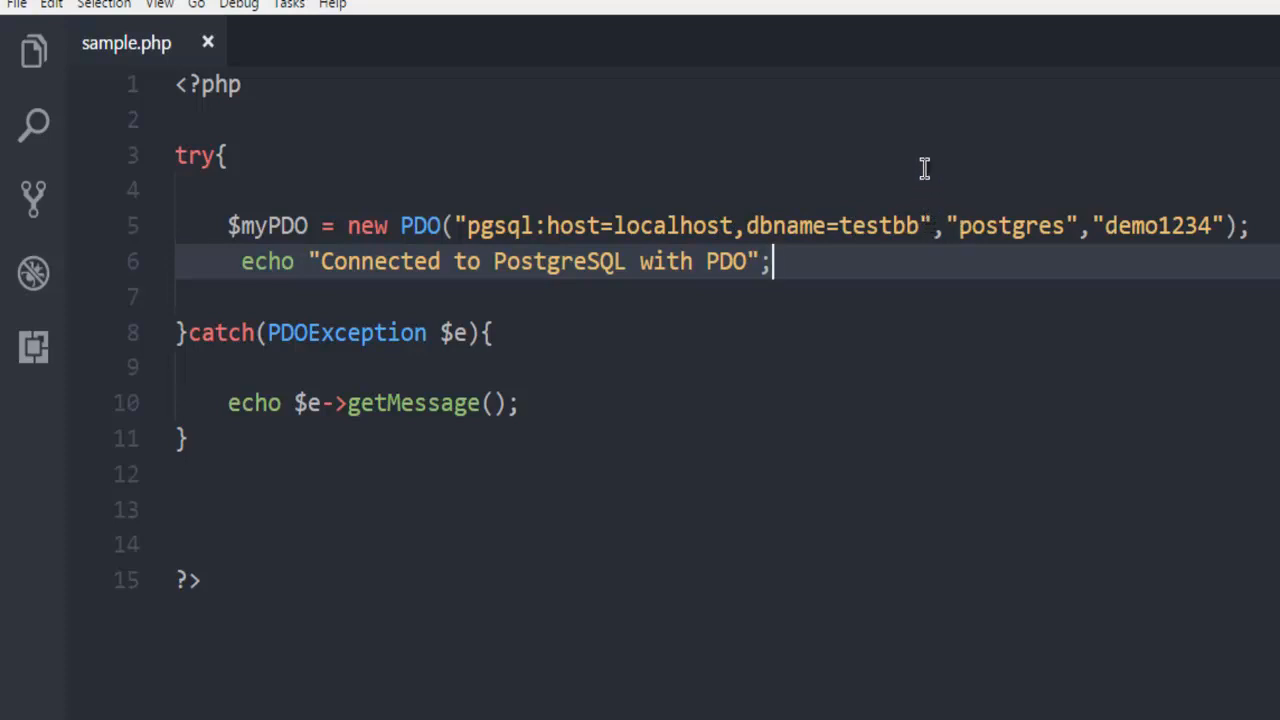
{"action": "mouse_move", "coordinate": [920, 176]}
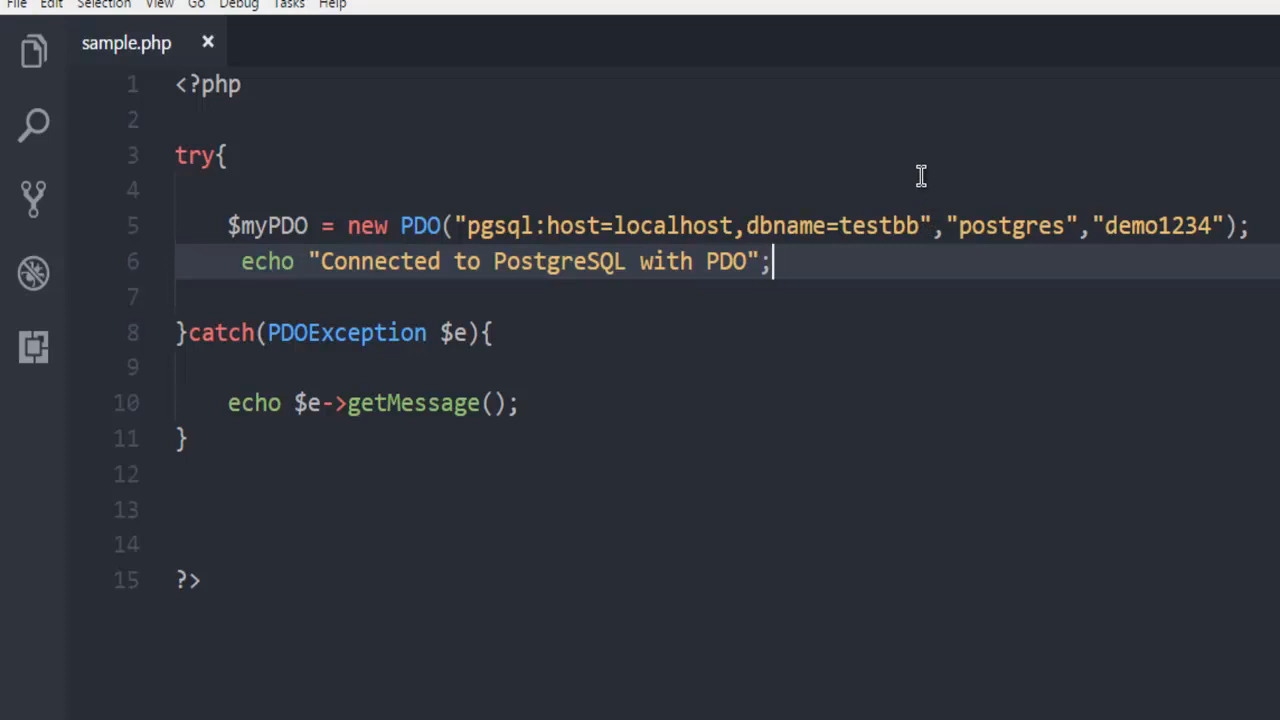
{"action": "mouse_move", "coordinate": [904, 212]}
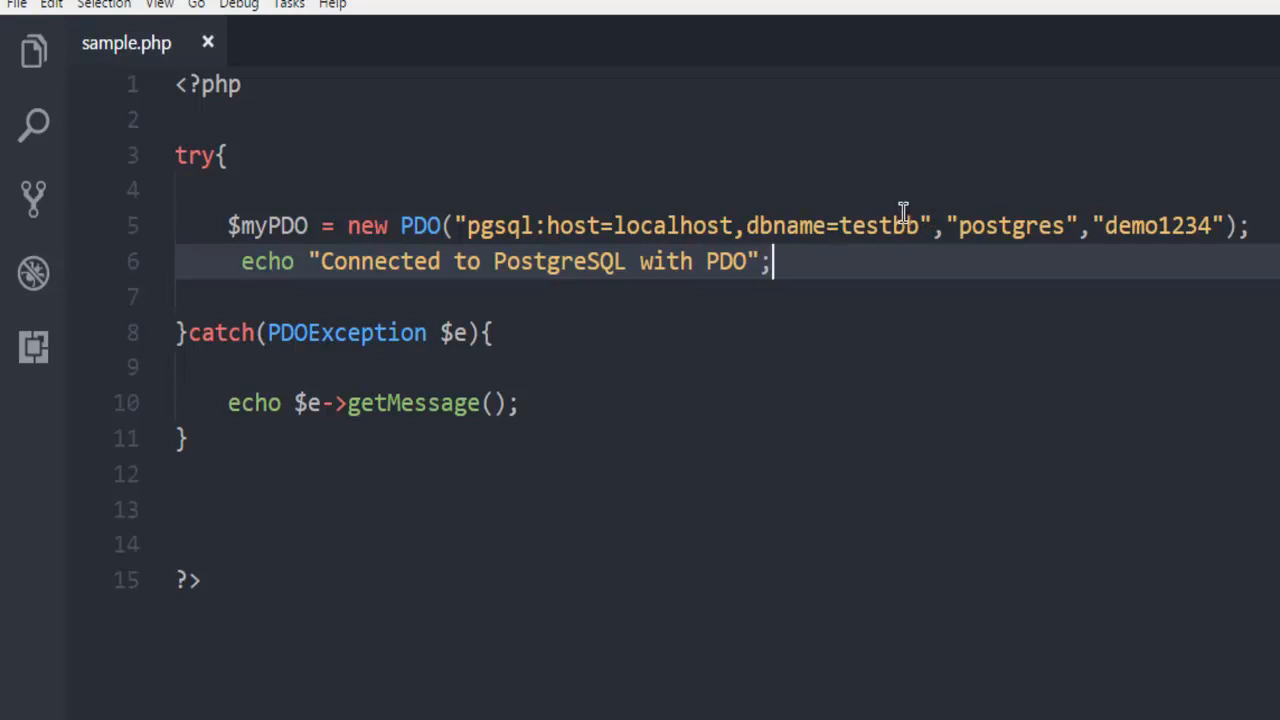
{"action": "mouse_move", "coordinate": [904, 204]}
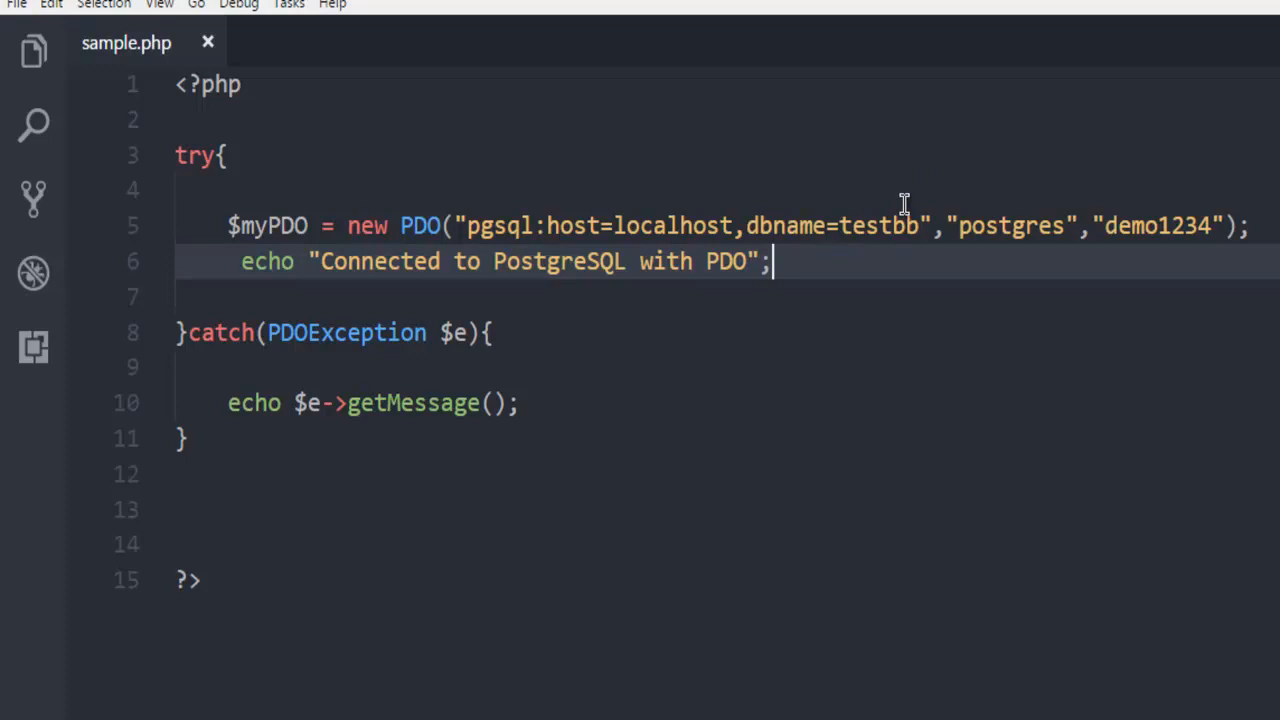
{"action": "mouse_move", "coordinate": [900, 212]}
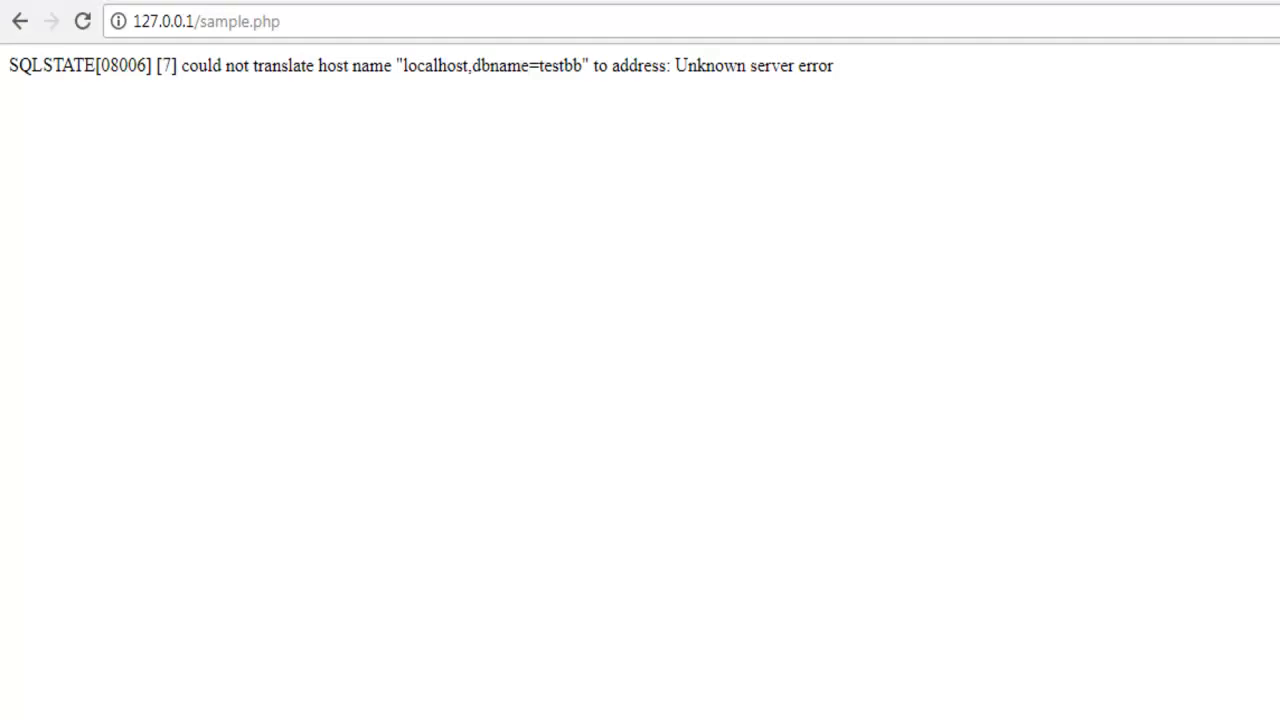
{"action": "mouse_move", "coordinate": [84, 20]}
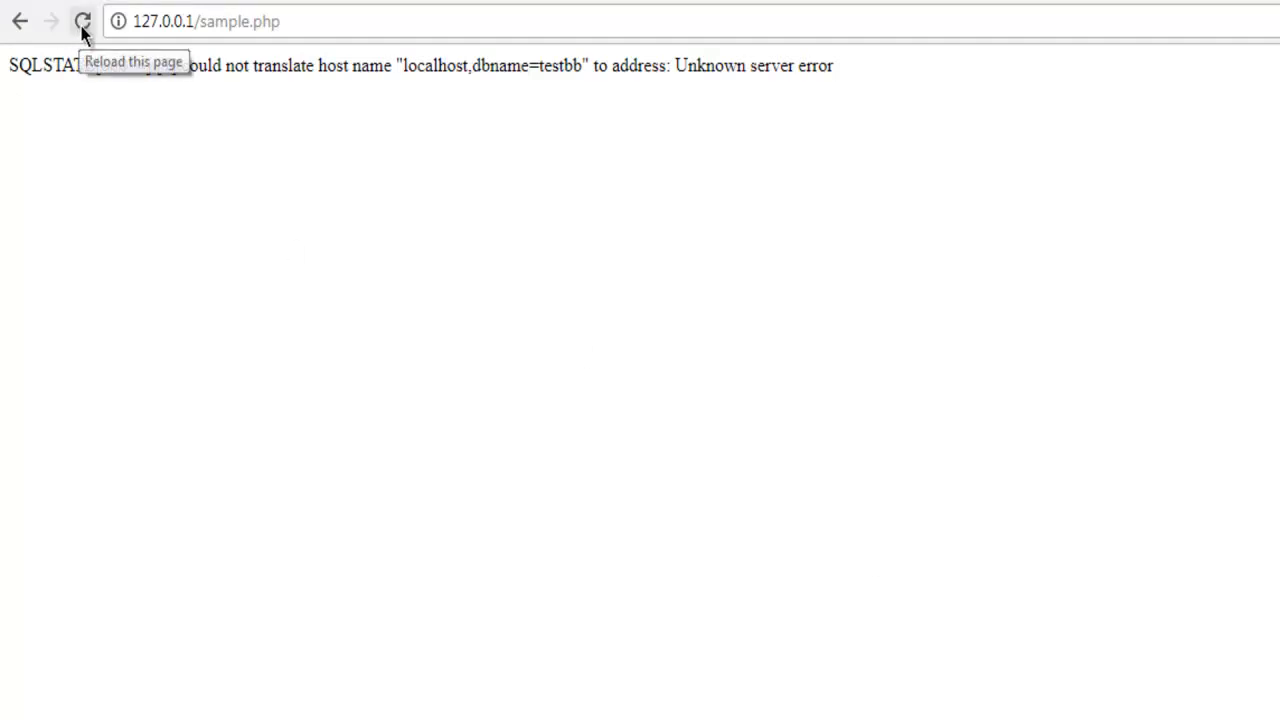
Reload 127.0.0.1/sample.php and select the "Connected to PostgreSQL with PDO" output
{"action": "left_click", "coordinate": [84, 20]}
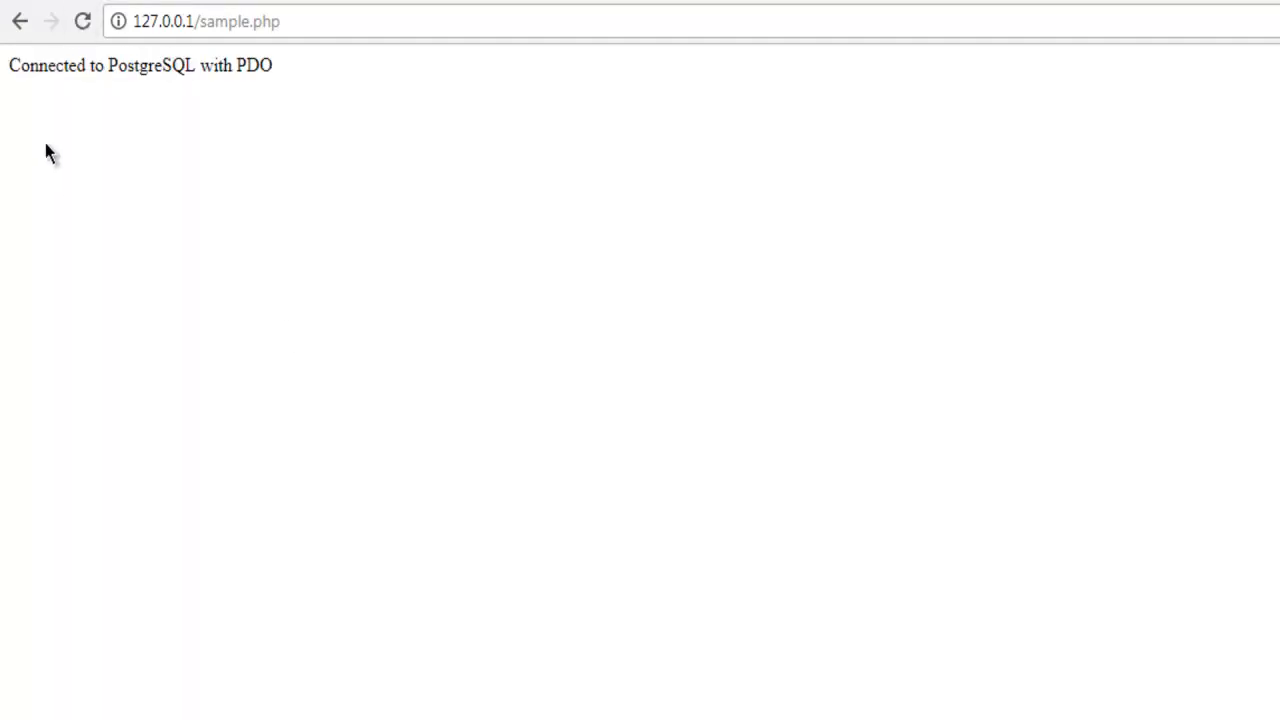
{"action": "triple_click", "coordinate": [140, 64]}
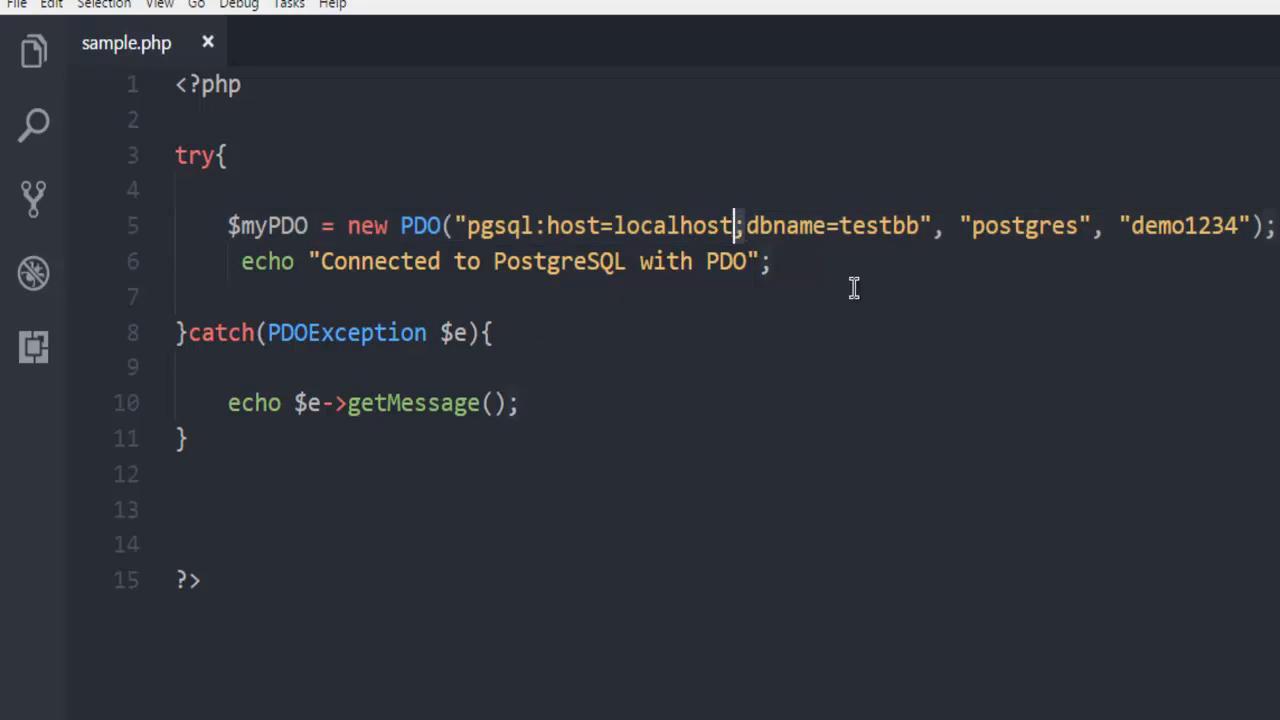
{"action": "mouse_move", "coordinate": [690, 218]}
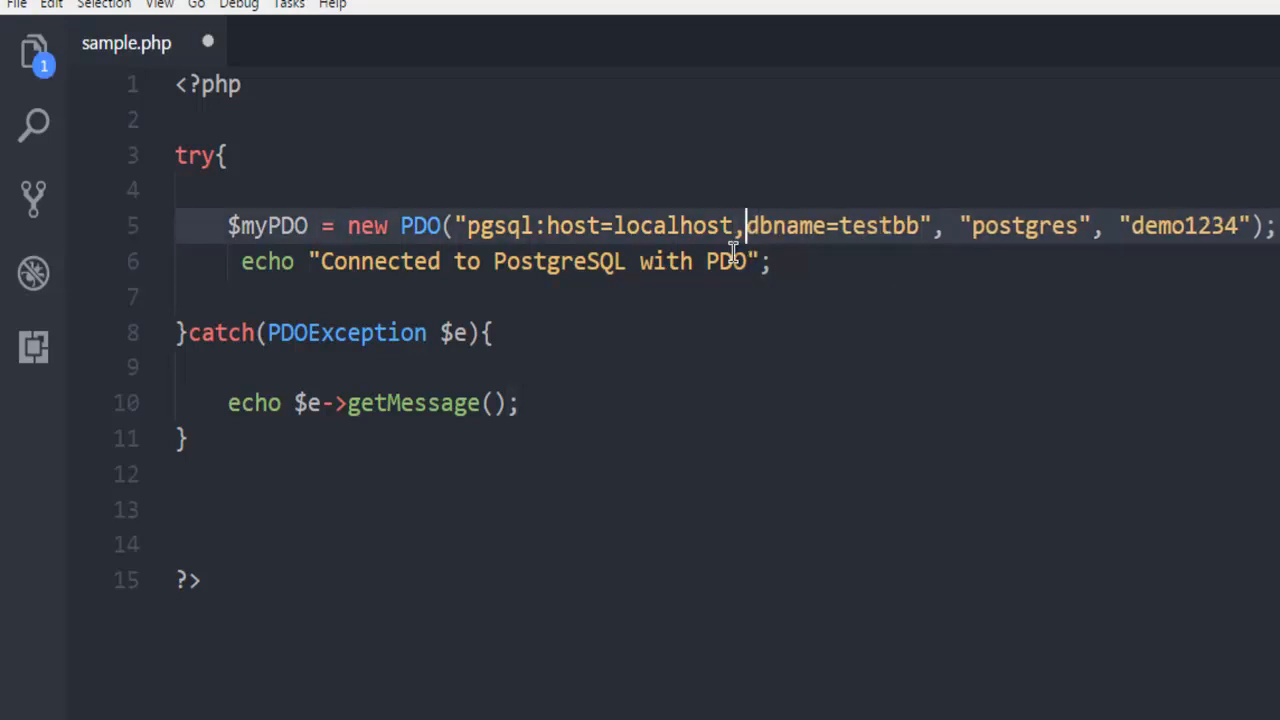
Put a semicolon between host=localhost and dbname=testbb in the DSN
{"action": "type", "text": ";"}
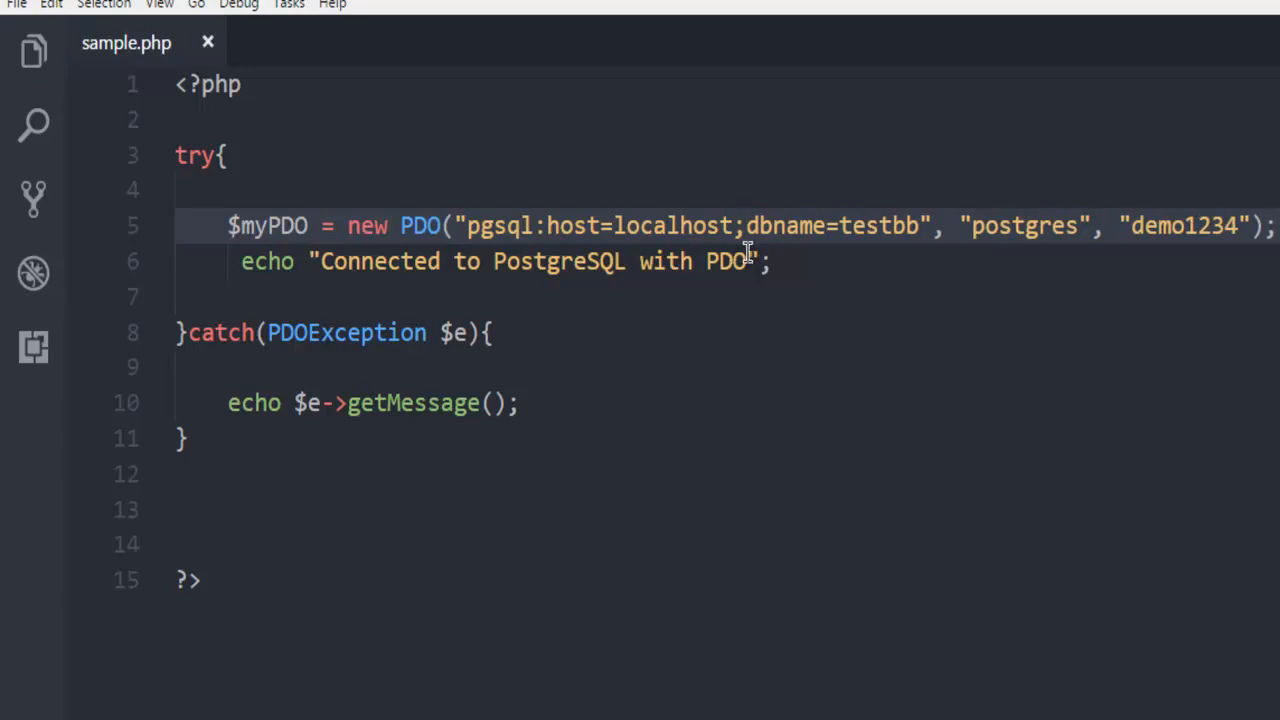
{"action": "left_click", "coordinate": [804, 224]}
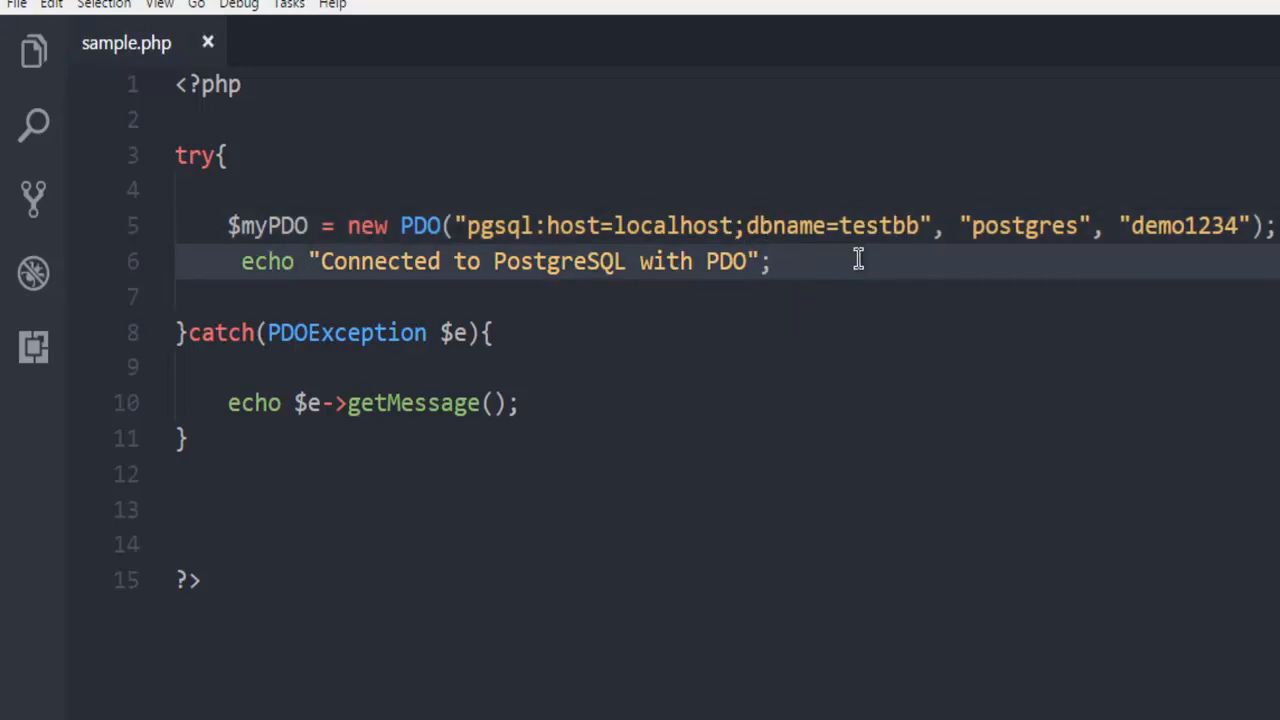
{"action": "mouse_move", "coordinate": [866, 260]}
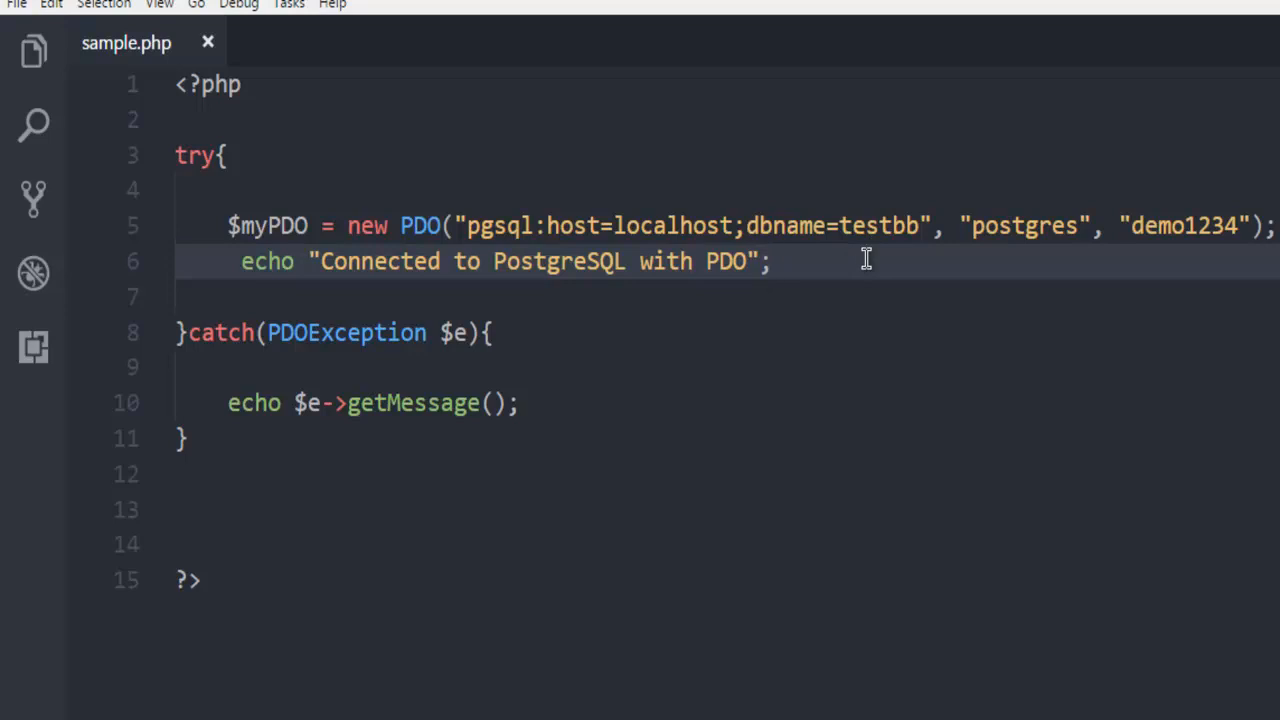